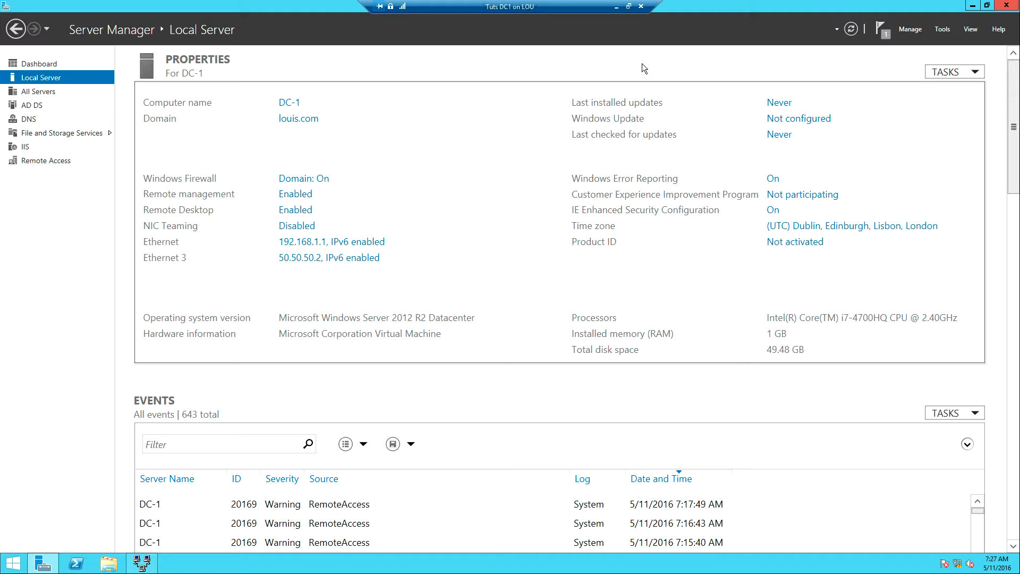
{"action": "mouse_move", "coordinate": [952, 10]}
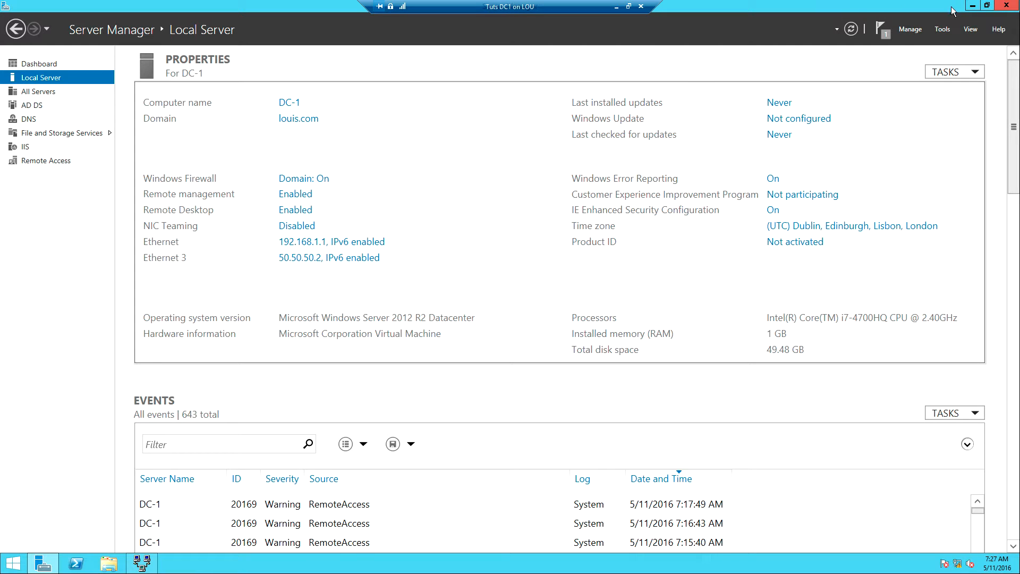
Step: Launch the NPS console from Tools and show RADIUS Clients and Servers
{"action": "left_click", "coordinate": [942, 28]}
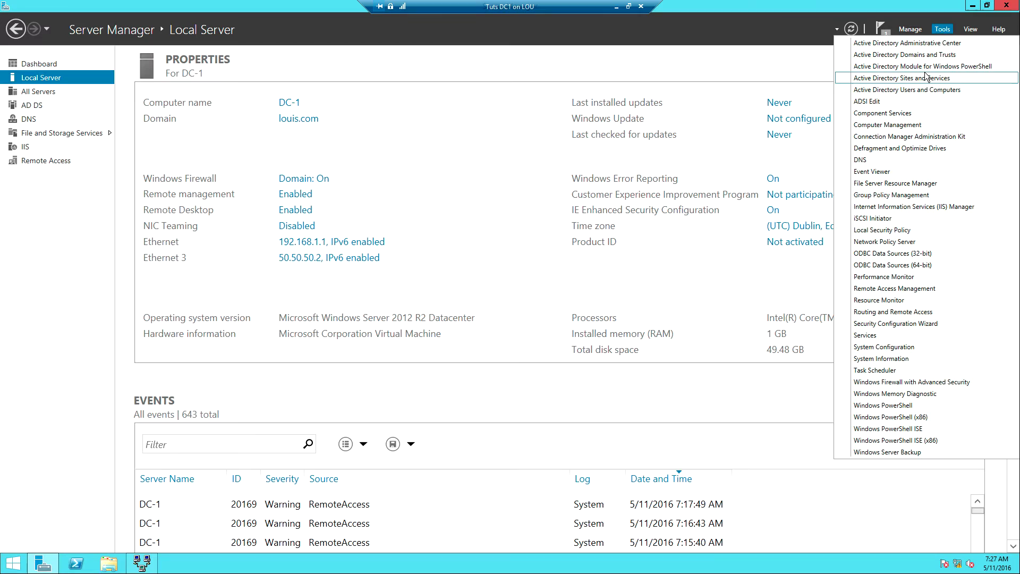
{"action": "mouse_move", "coordinate": [883, 241]}
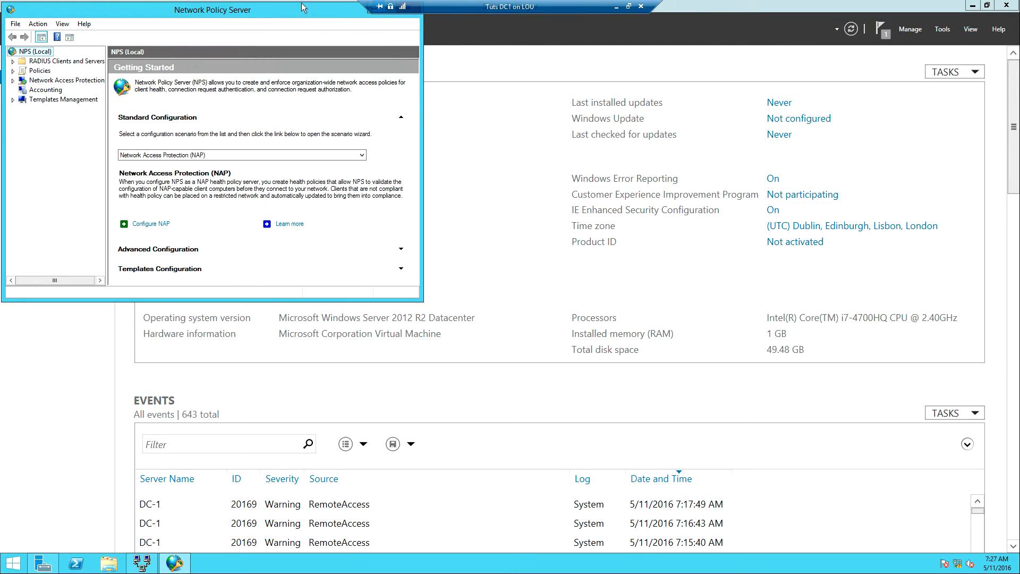
{"action": "mouse_move", "coordinate": [224, 11]}
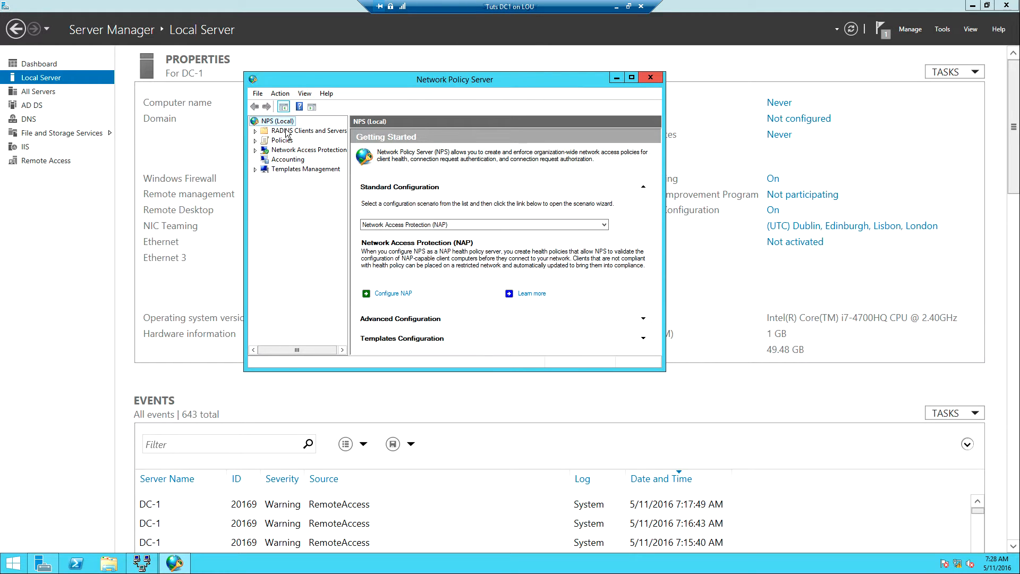
{"action": "left_click", "coordinate": [309, 129]}
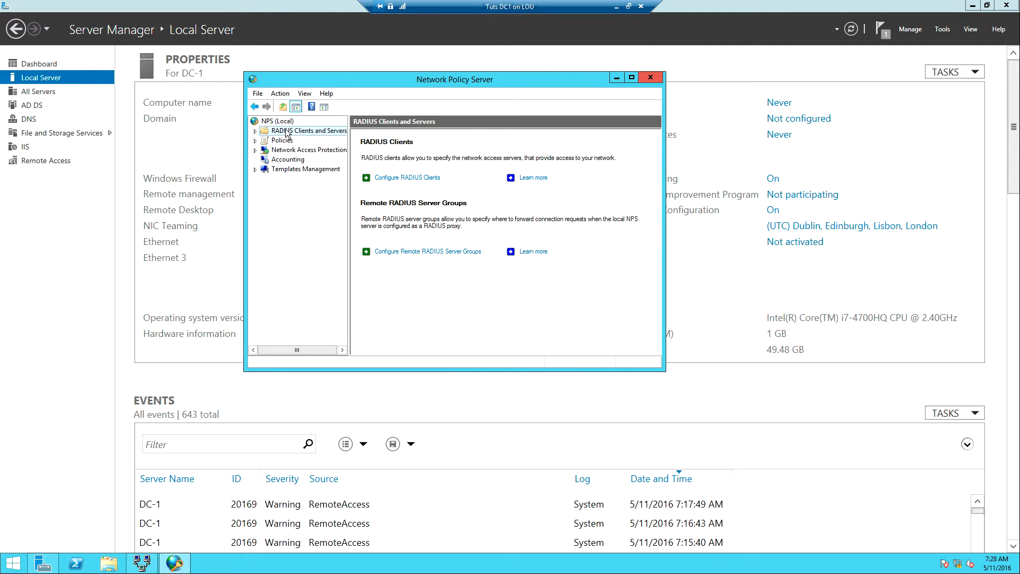
{"action": "mouse_move", "coordinate": [274, 145]}
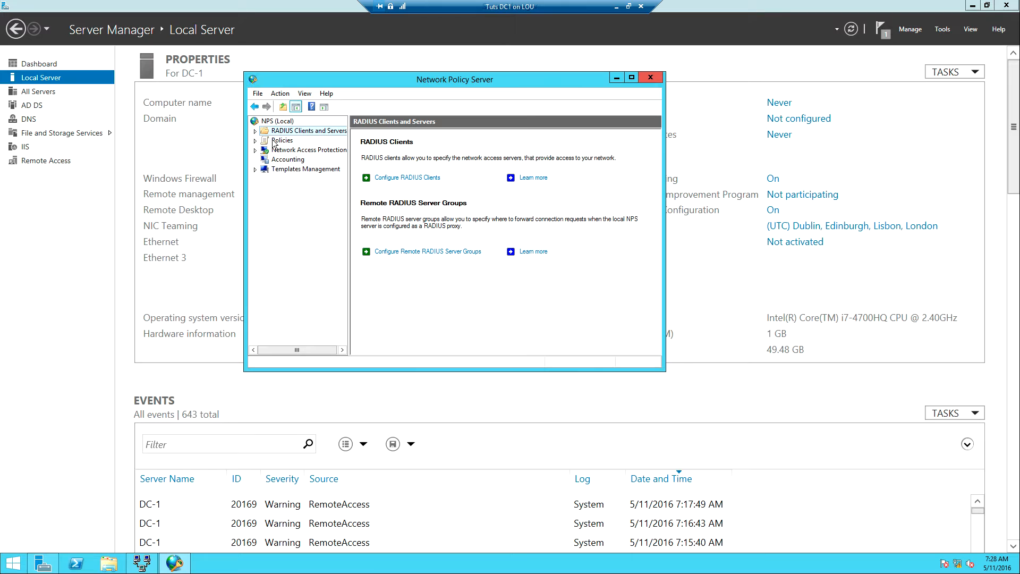
Step: Expand Policies and show the Network Policies list with VPN-Access at order 1
{"action": "left_click", "coordinate": [280, 140]}
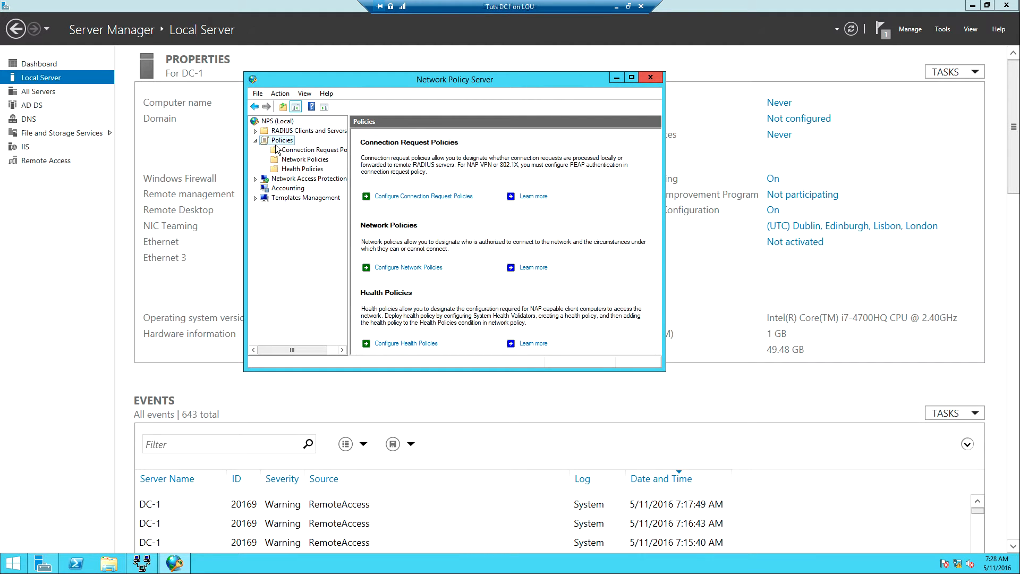
{"action": "mouse_move", "coordinate": [311, 150]}
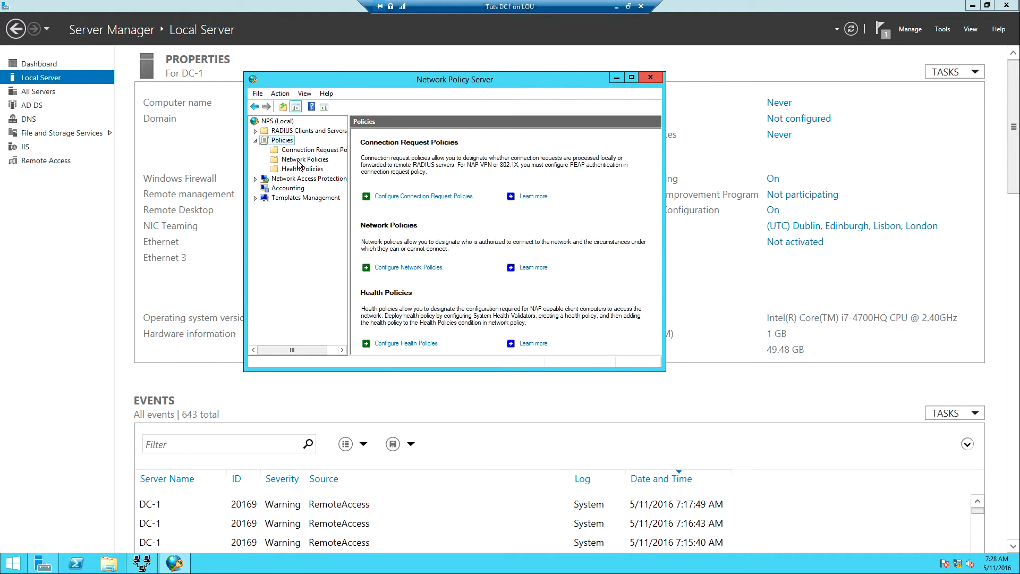
{"action": "left_click", "coordinate": [305, 159]}
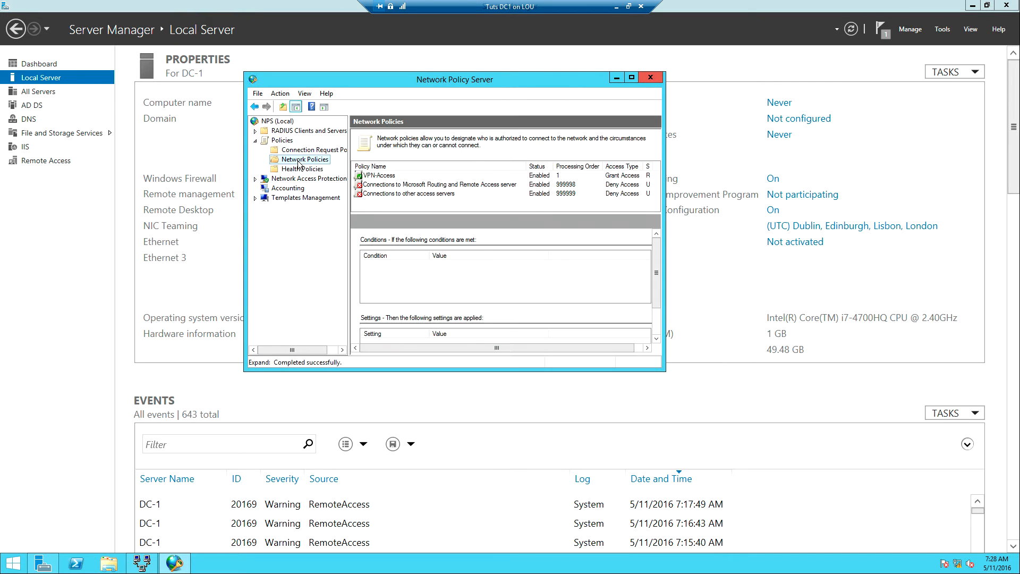
Step: Delete the VPN-Access policy and review the two remaining deny-access policies
{"action": "left_click", "coordinate": [375, 175]}
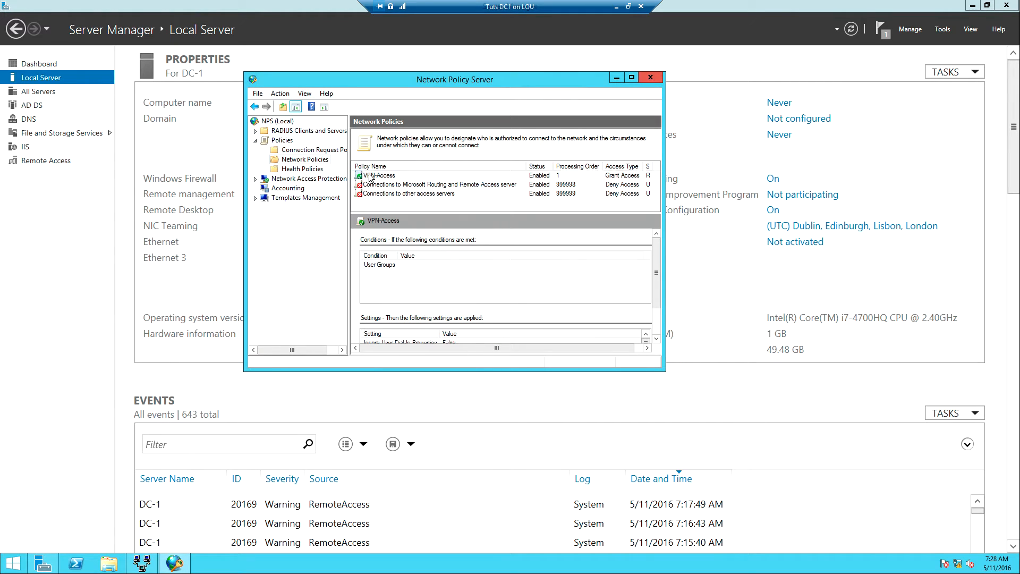
{"action": "right_click", "coordinate": [377, 175]}
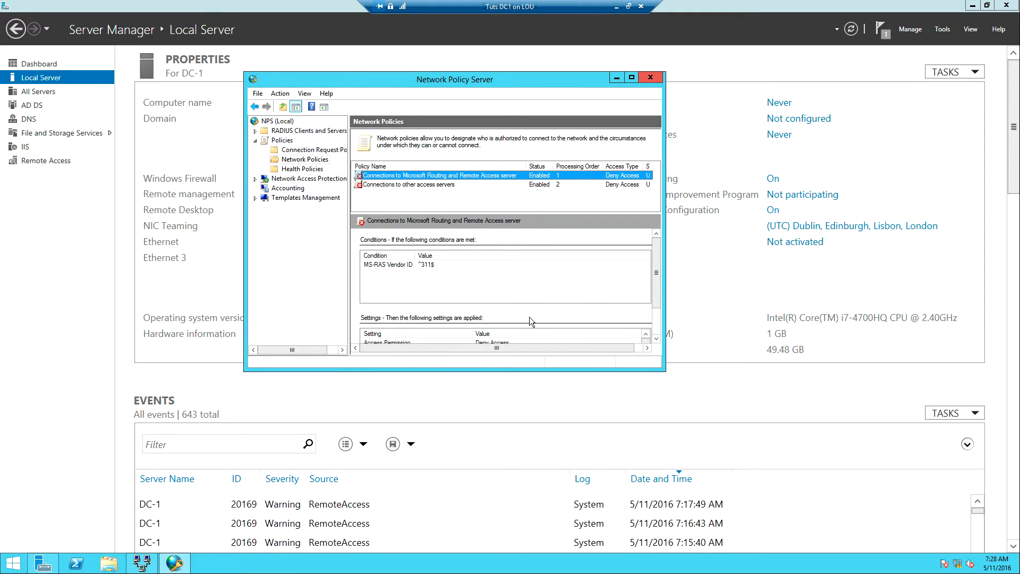
{"action": "mouse_move", "coordinate": [392, 184]}
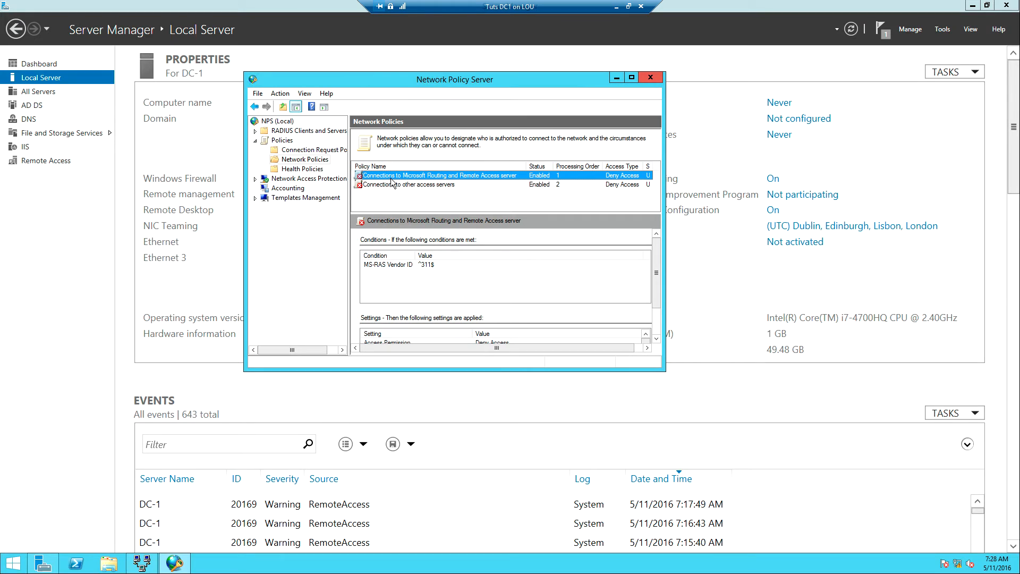
{"action": "left_click", "coordinate": [417, 184]}
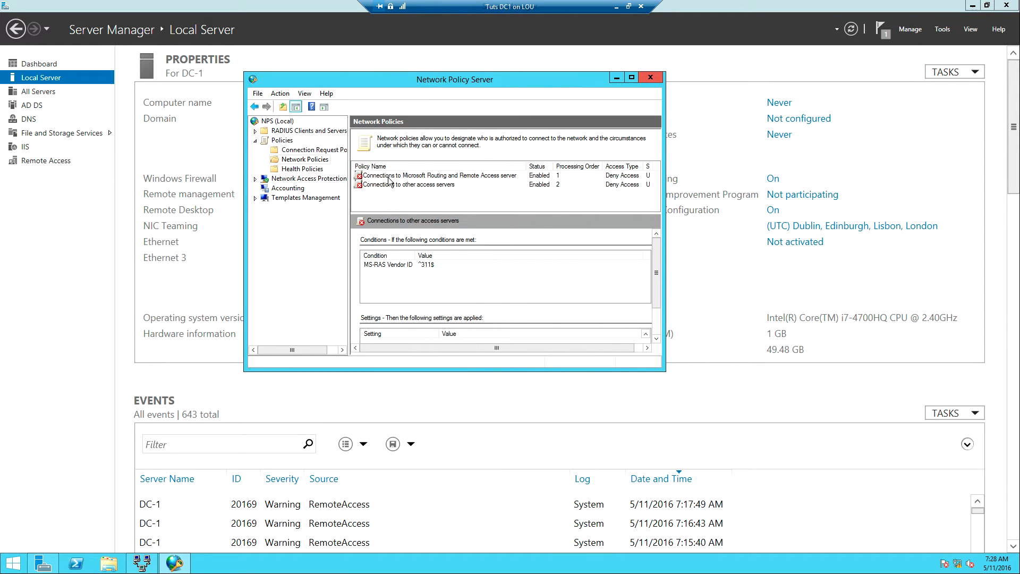
{"action": "left_click", "coordinate": [423, 175]}
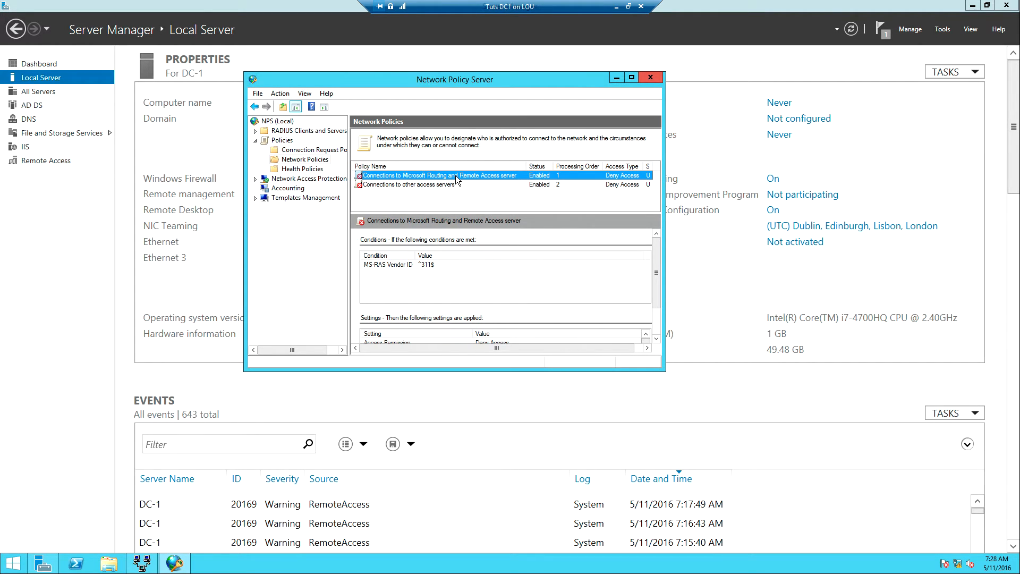
{"action": "mouse_move", "coordinate": [527, 179]}
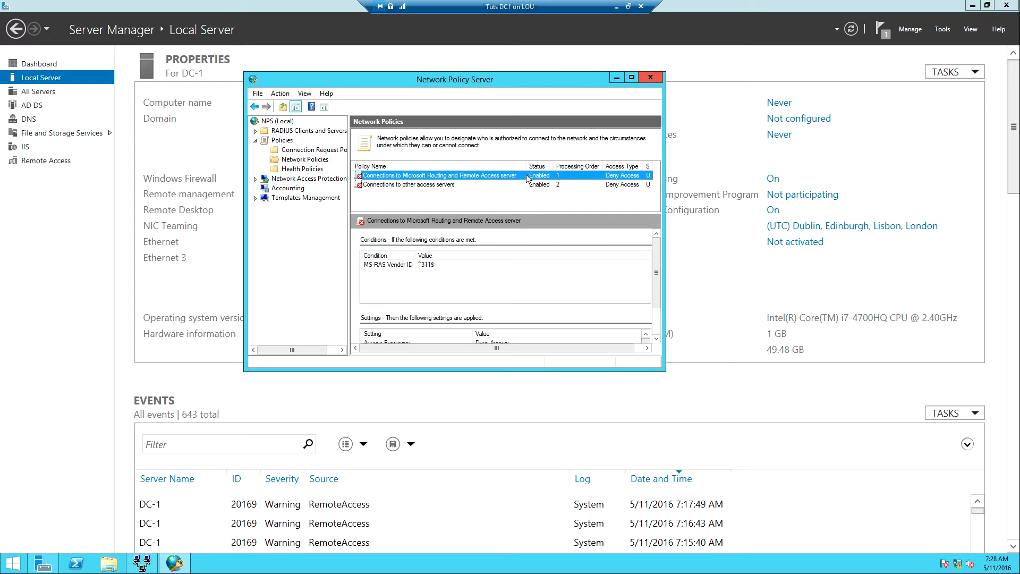
{"action": "mouse_move", "coordinate": [558, 181]}
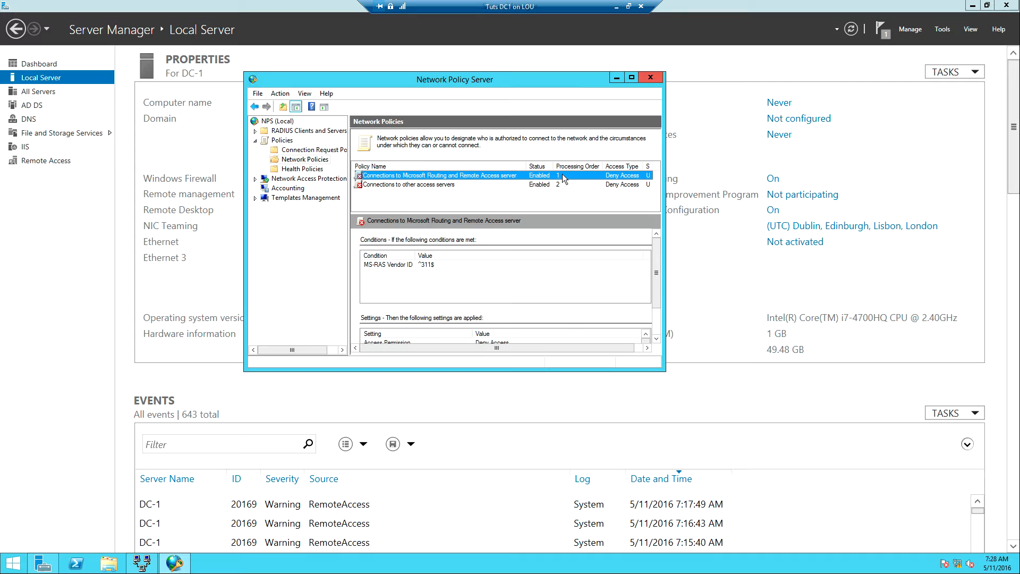
{"action": "mouse_move", "coordinate": [624, 180]}
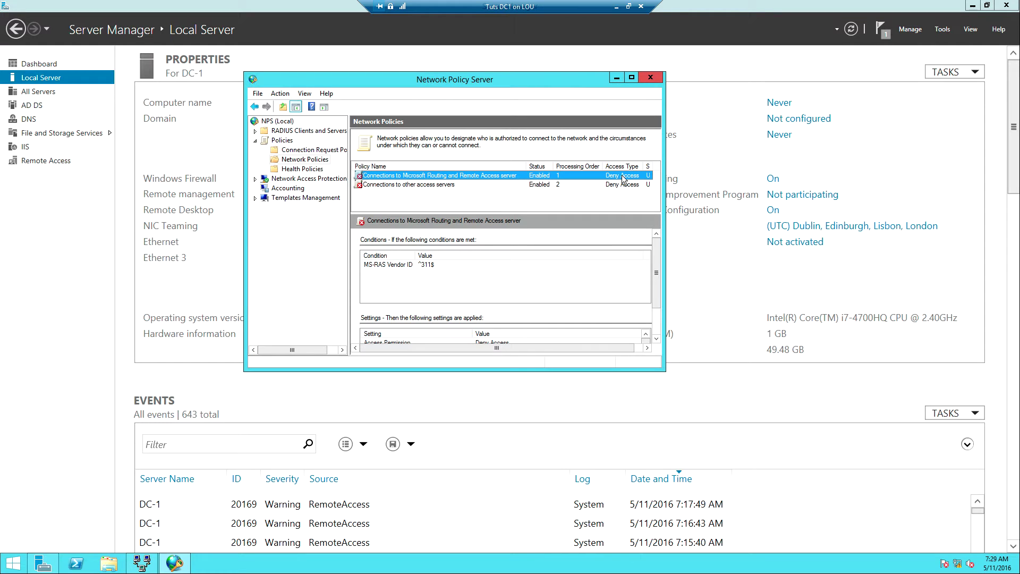
Step: Launch Active Directory Users and Computers and select the louis.com domain
{"action": "left_click", "coordinate": [941, 28]}
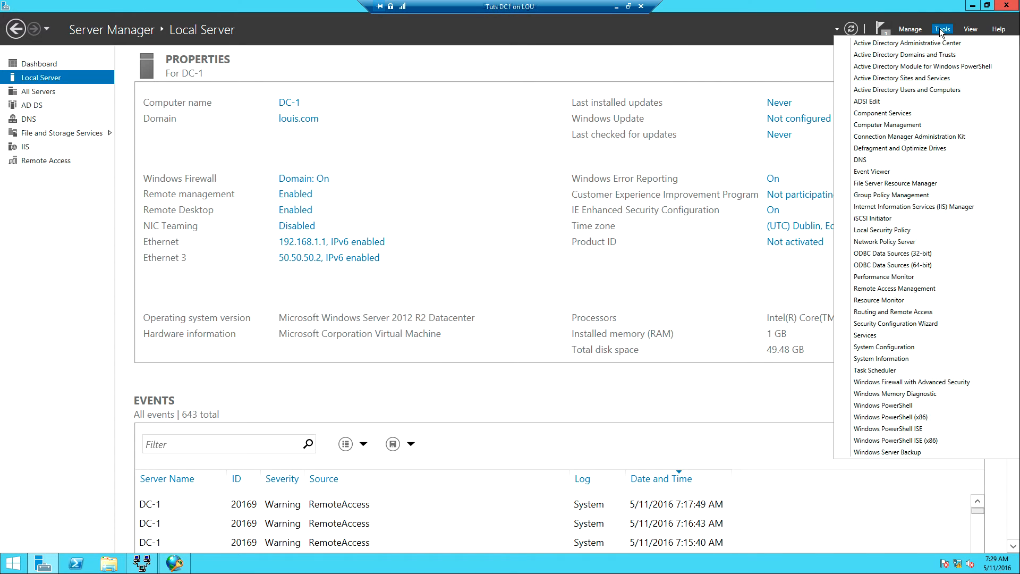
{"action": "mouse_move", "coordinate": [907, 90]}
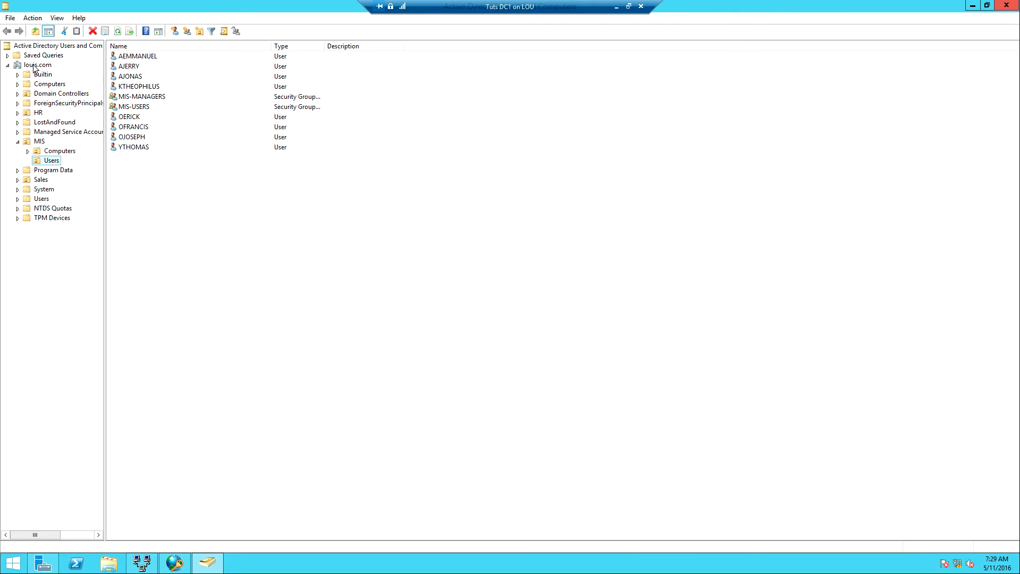
{"action": "left_click", "coordinate": [38, 65]}
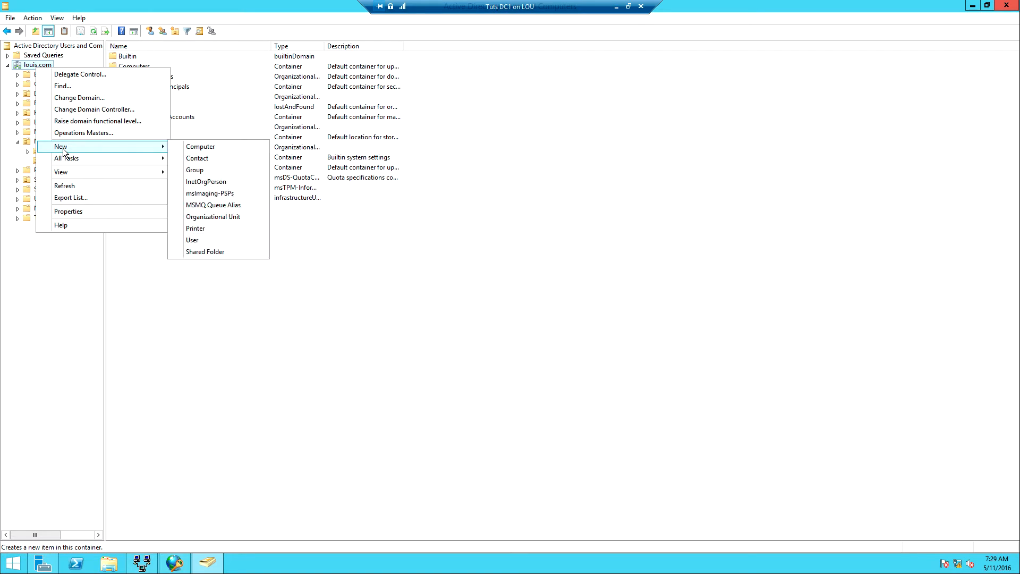
{"action": "mouse_move", "coordinate": [198, 170]}
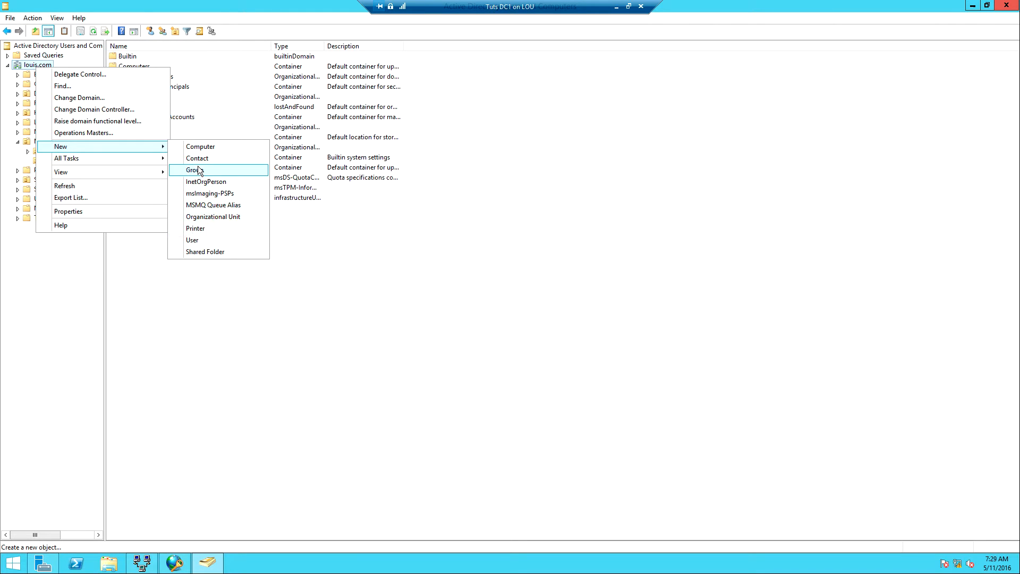
Step: Create a new global security group named VPN-USERS in louis.com
{"action": "left_click", "coordinate": [195, 170]}
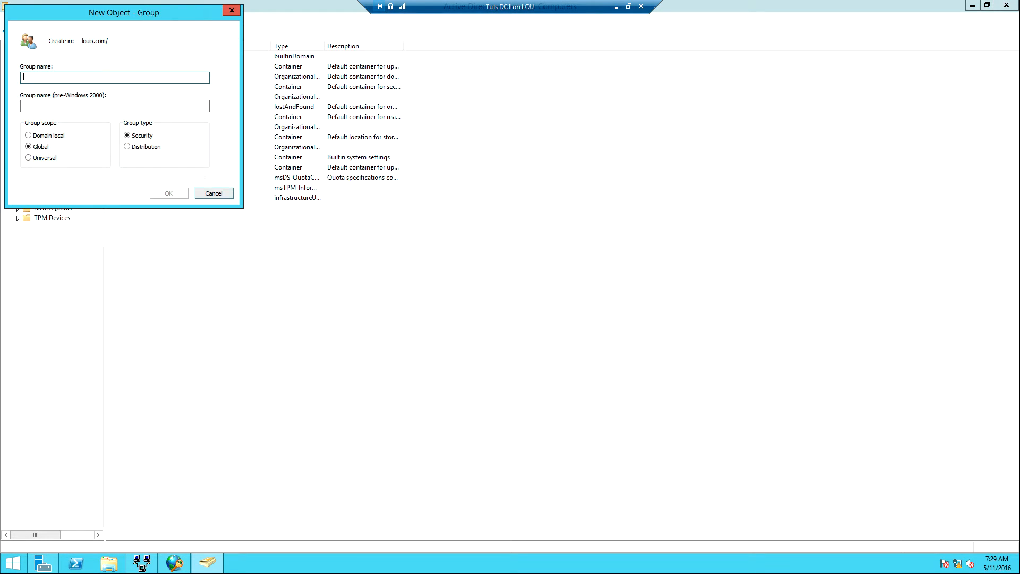
{"action": "type", "text": "VPN"}
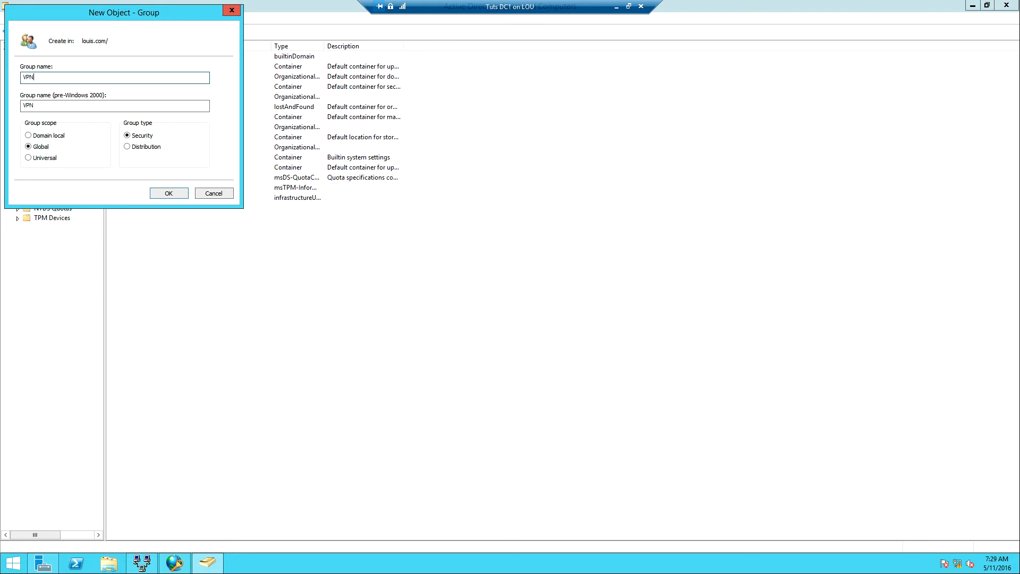
{"action": "type", "text": "-USE"}
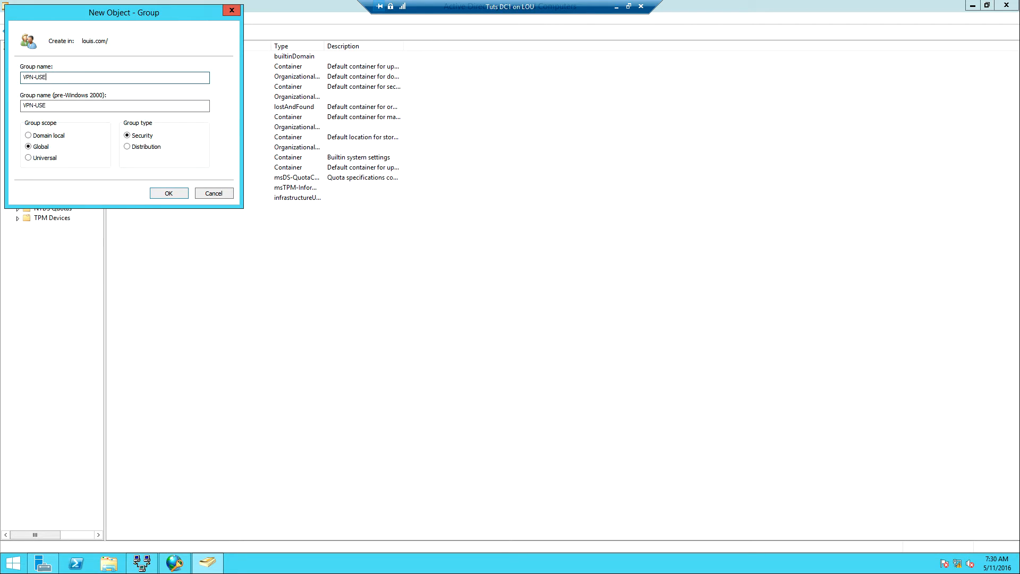
{"action": "type", "text": "S"}
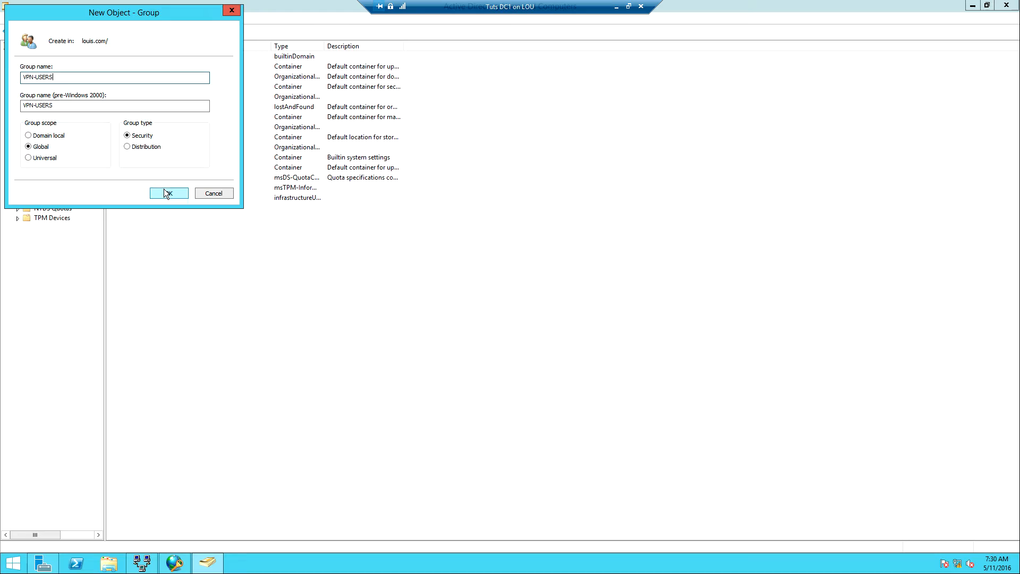
{"action": "left_click", "coordinate": [169, 193]}
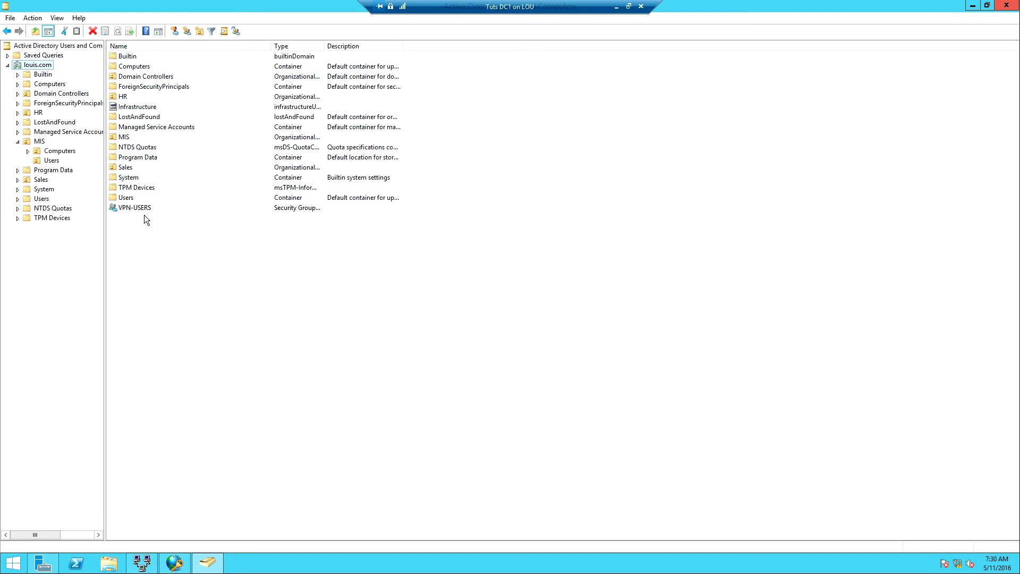
{"action": "mouse_move", "coordinate": [137, 214]}
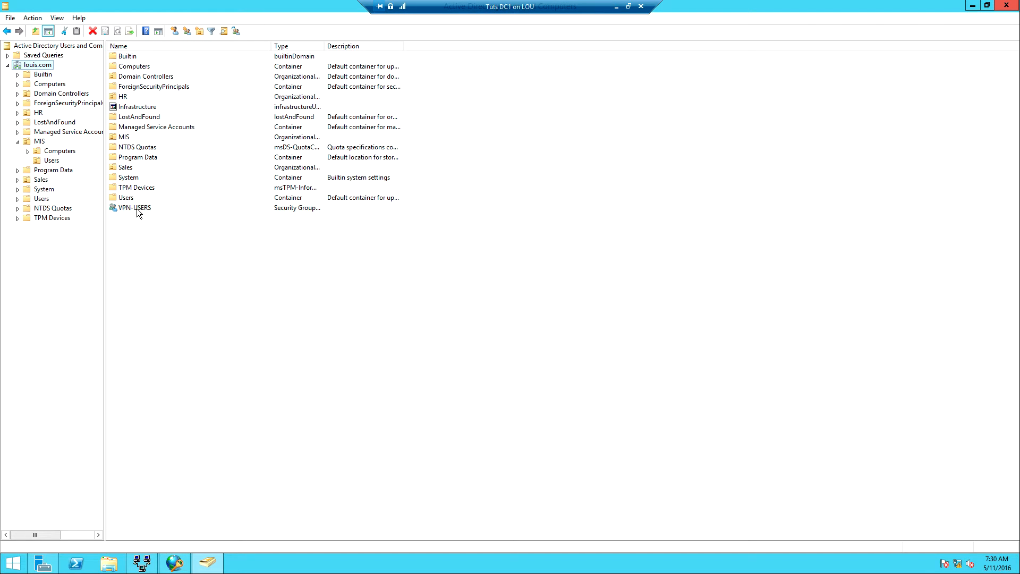
Step: Add Administrator as a member of the VPN-USERS group
{"action": "double_click", "coordinate": [133, 207]}
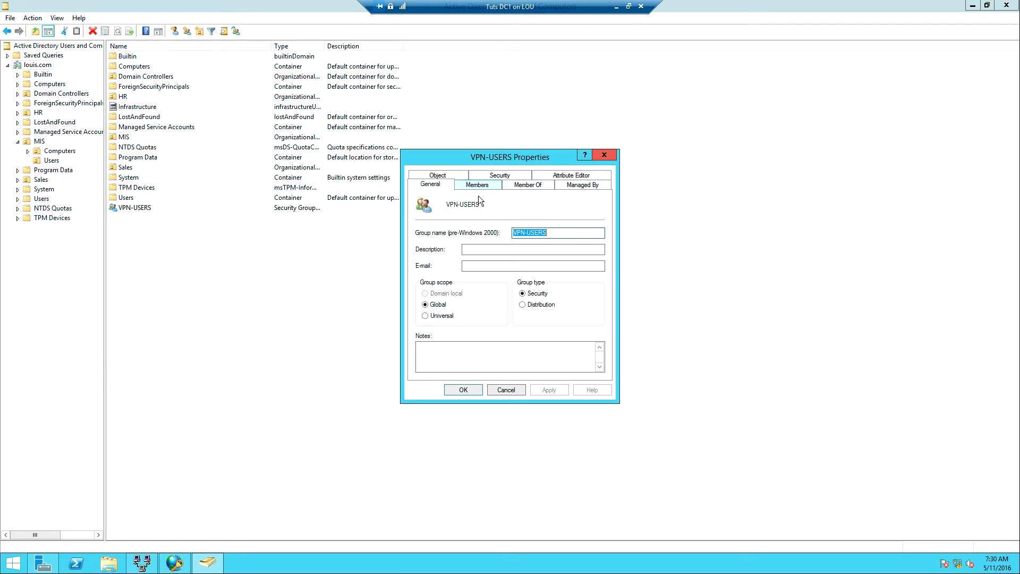
{"action": "left_click", "coordinate": [477, 184]}
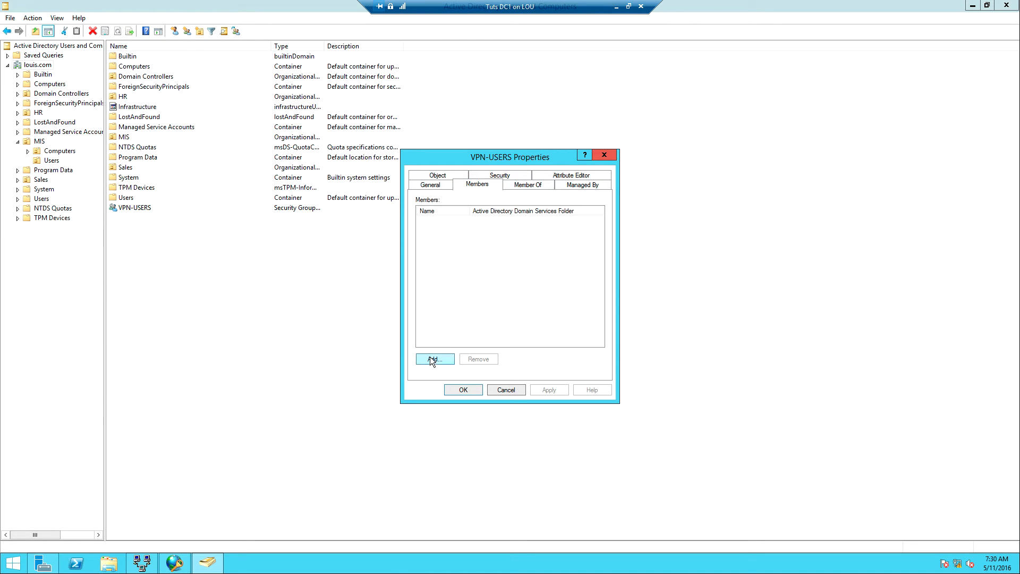
{"action": "left_click", "coordinate": [433, 358]}
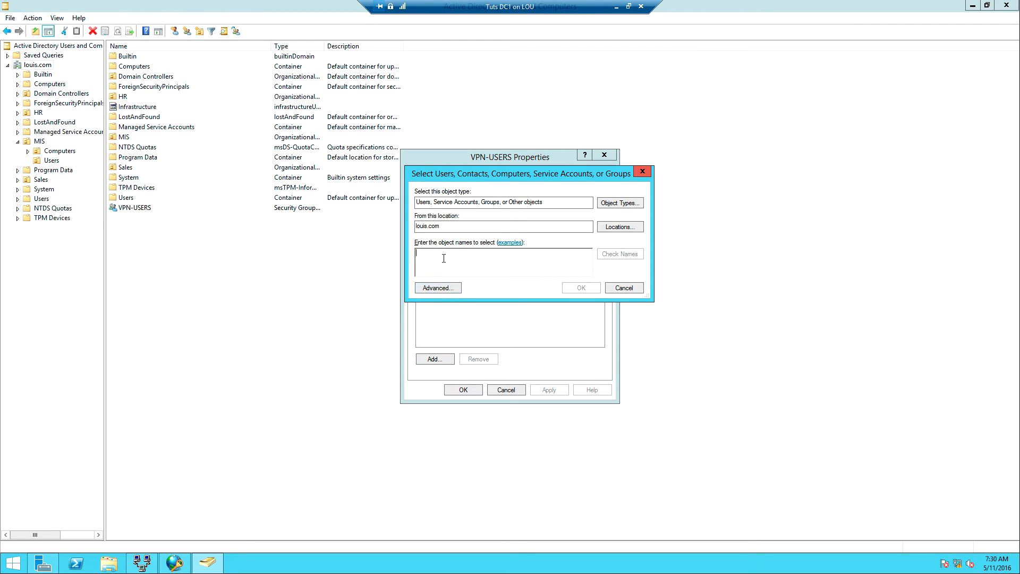
{"action": "type", "text": "Administra"}
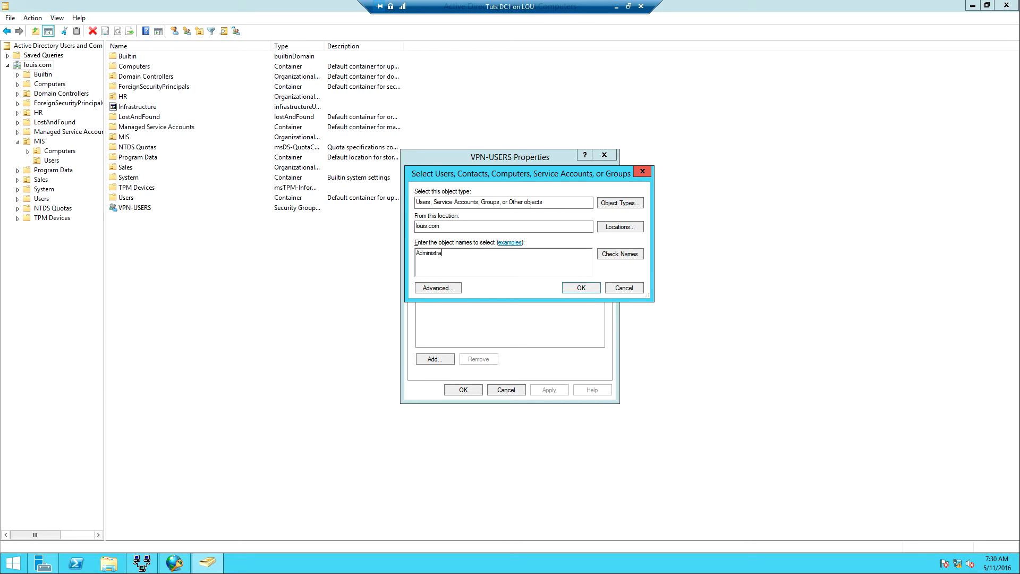
{"action": "left_click", "coordinate": [618, 253]}
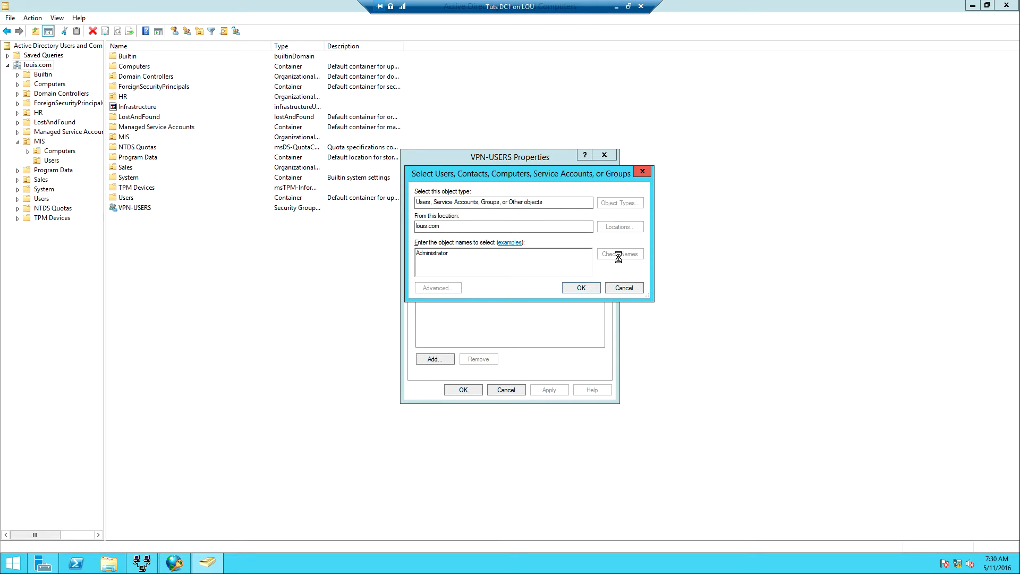
{"action": "left_click", "coordinate": [580, 288]}
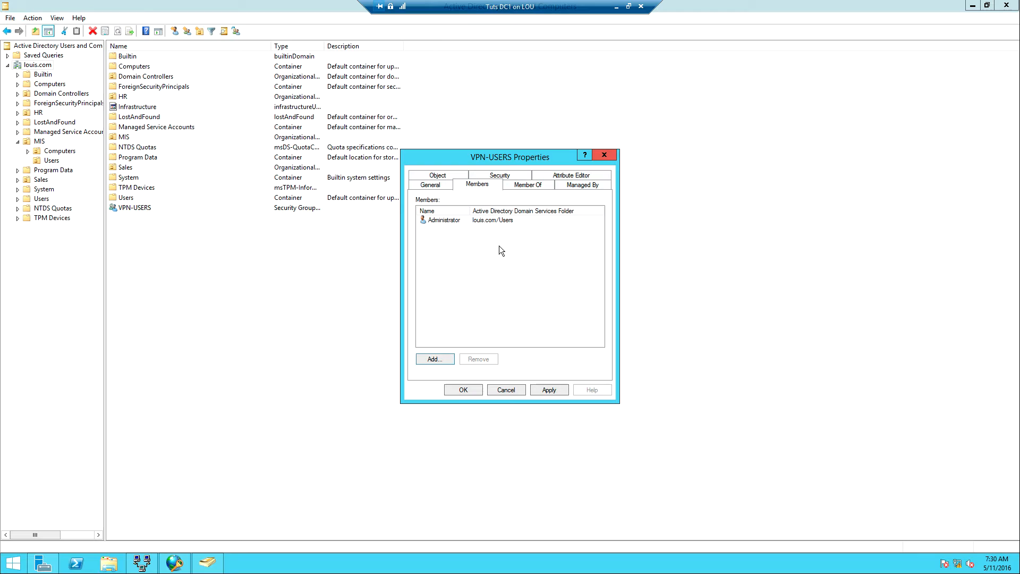
{"action": "left_click", "coordinate": [434, 358]}
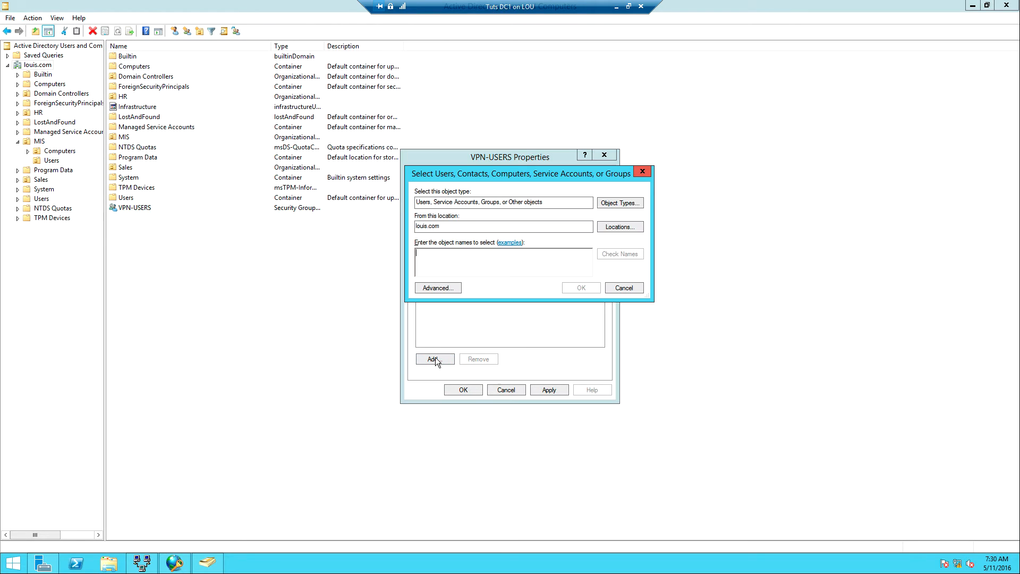
{"action": "type", "text": "W"}
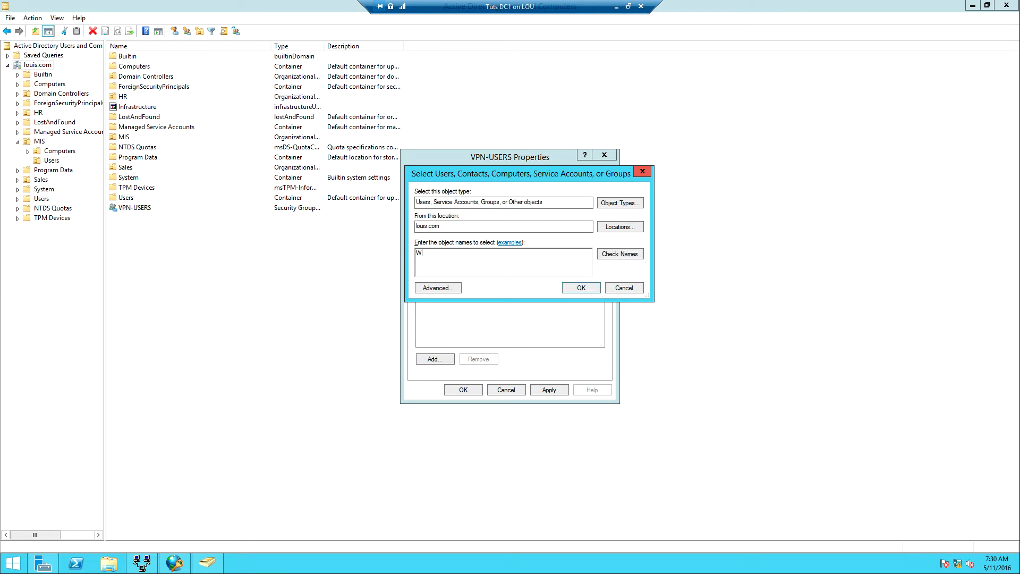
{"action": "type", "text": "D"}
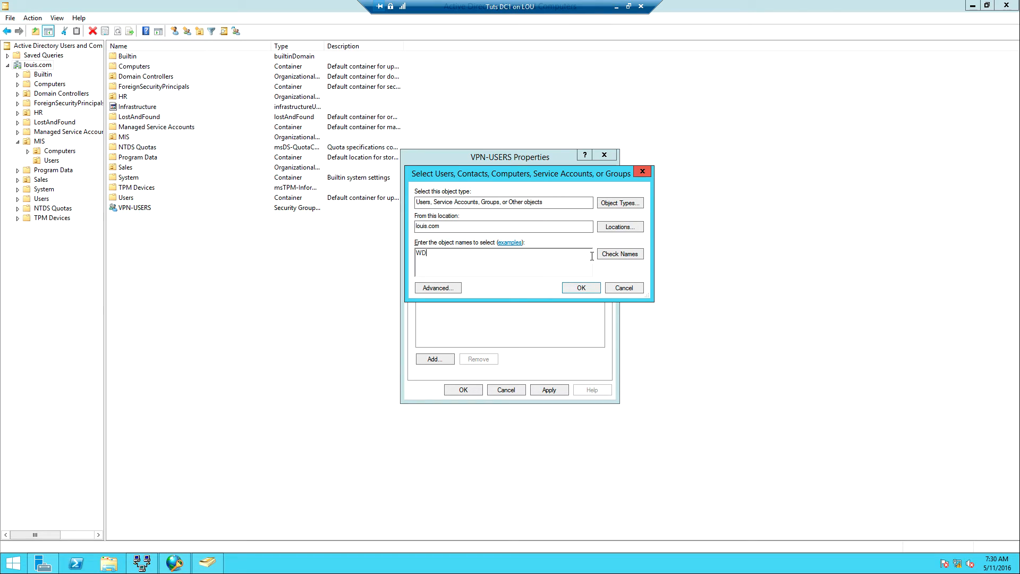
{"action": "left_click", "coordinate": [581, 288]}
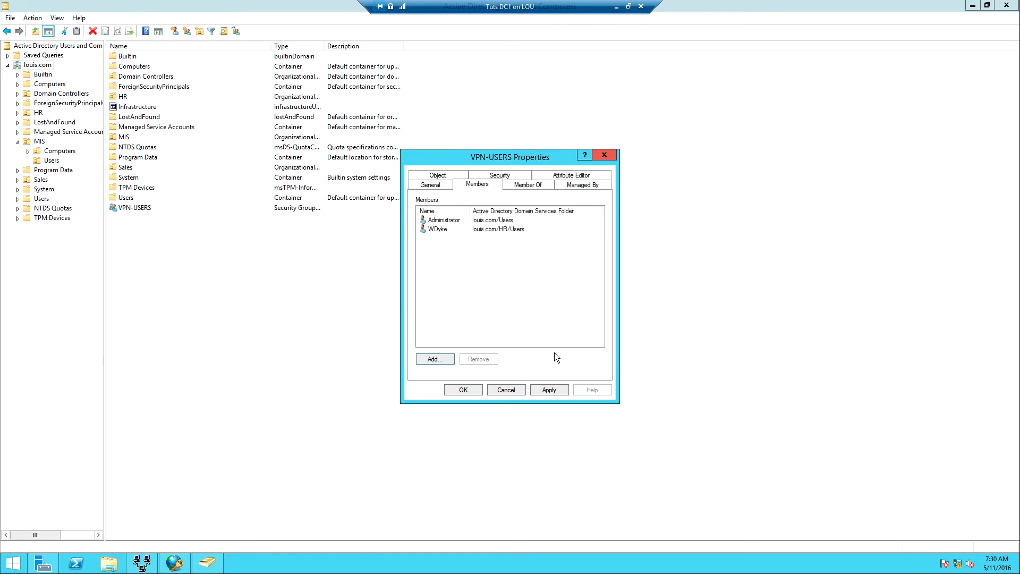
{"action": "mouse_move", "coordinate": [462, 389]}
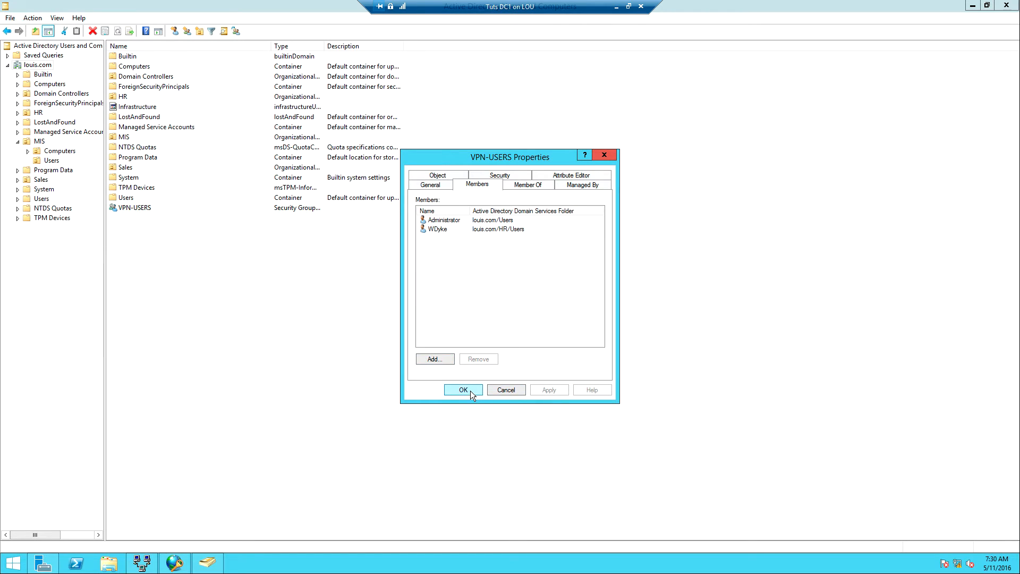
{"action": "left_click", "coordinate": [462, 389]}
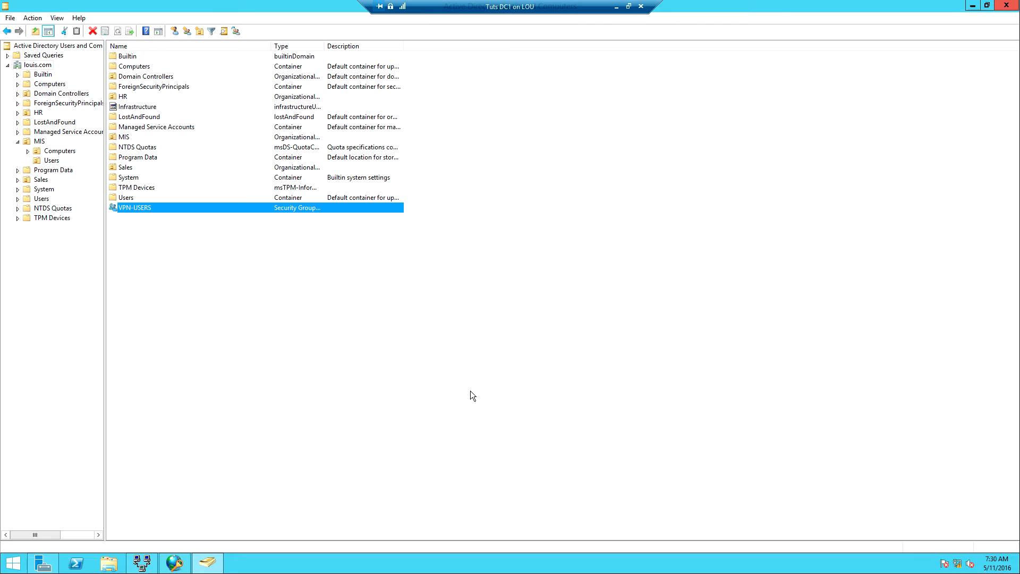
{"action": "mouse_move", "coordinate": [130, 217]}
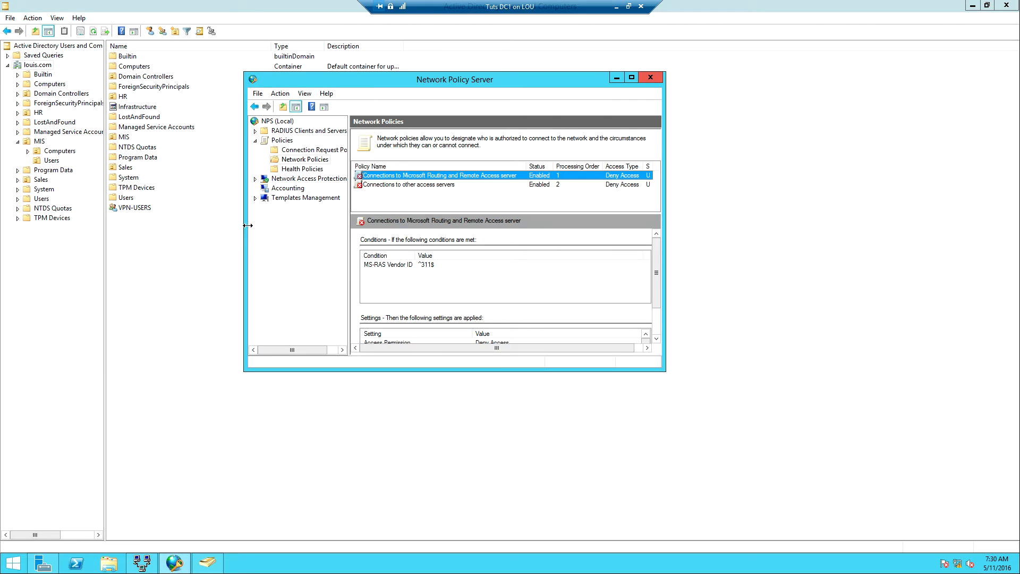
Step: Start a new network policy named VPN-Connection
{"action": "left_click", "coordinate": [304, 159]}
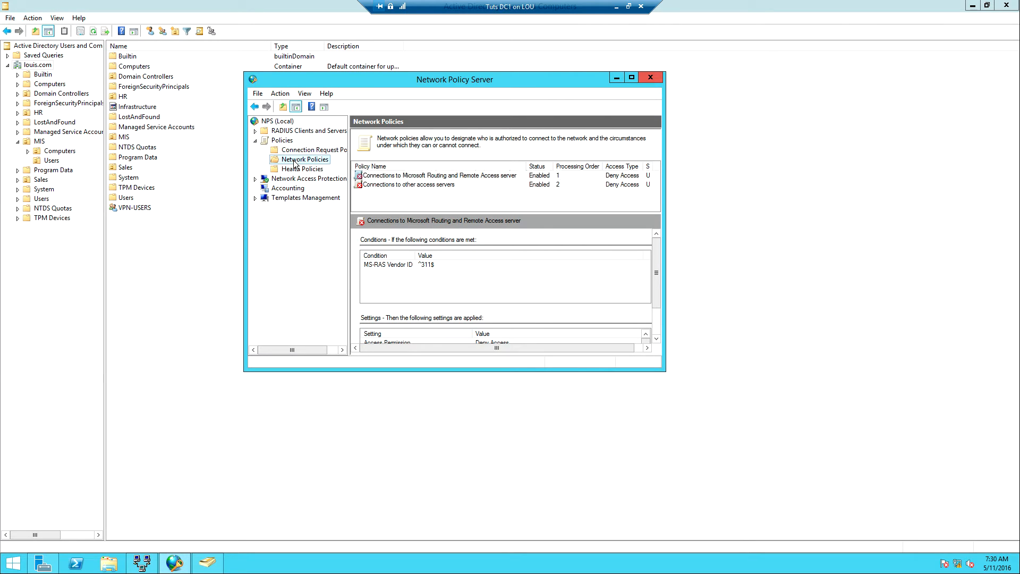
{"action": "right_click", "coordinate": [303, 159]}
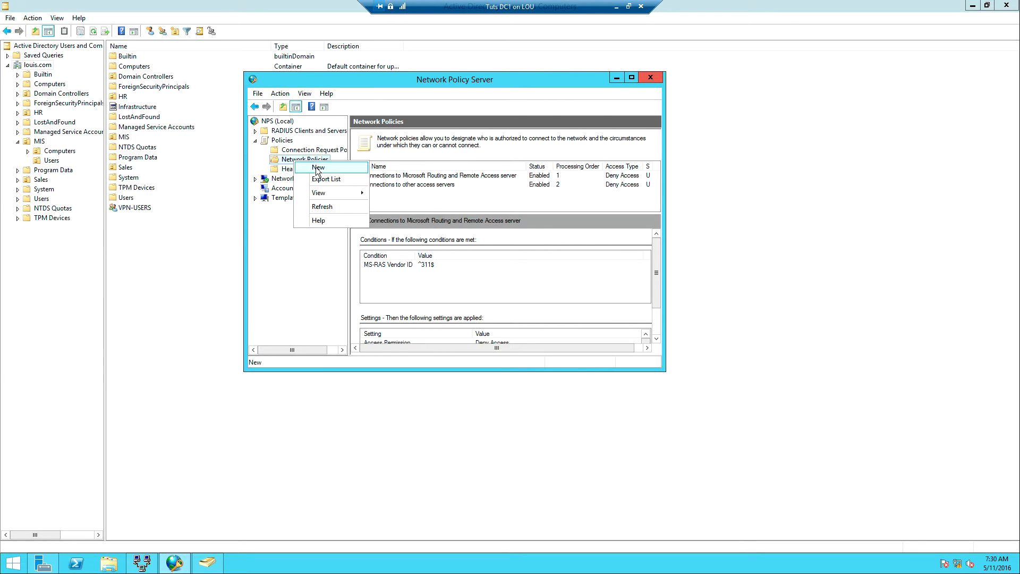
{"action": "left_click", "coordinate": [319, 168]}
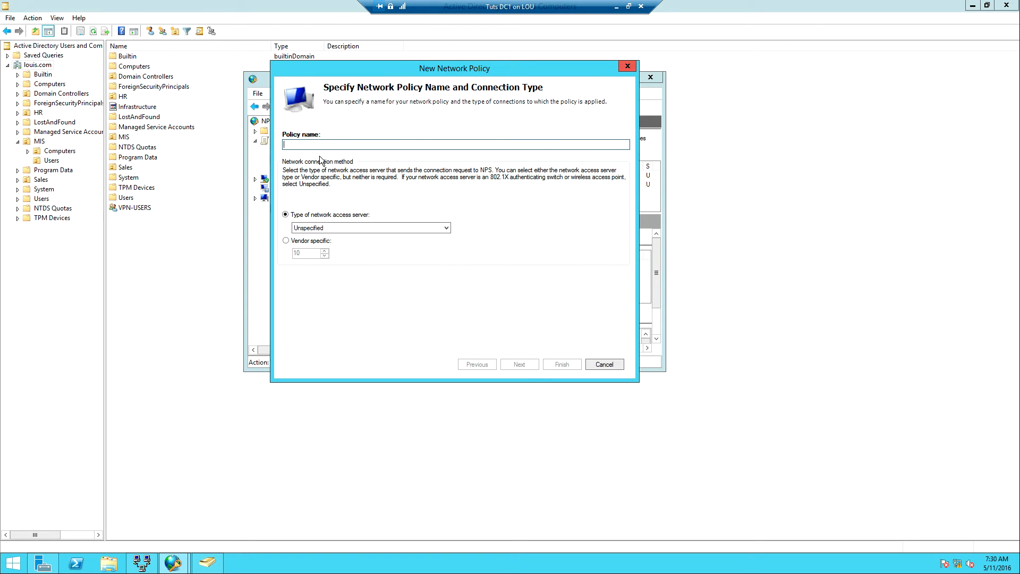
{"action": "mouse_move", "coordinate": [326, 147]}
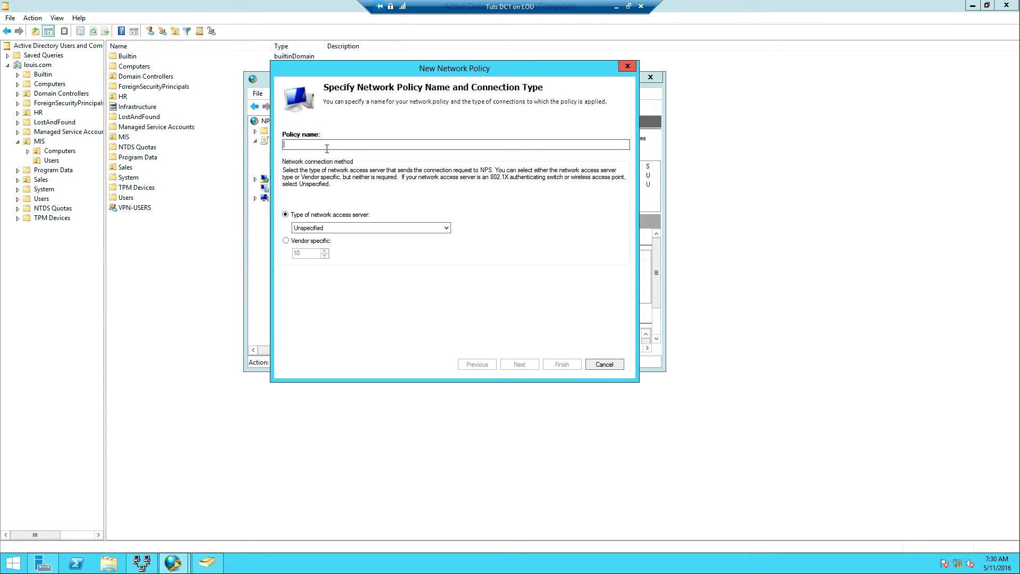
{"action": "type", "text": "VPN"}
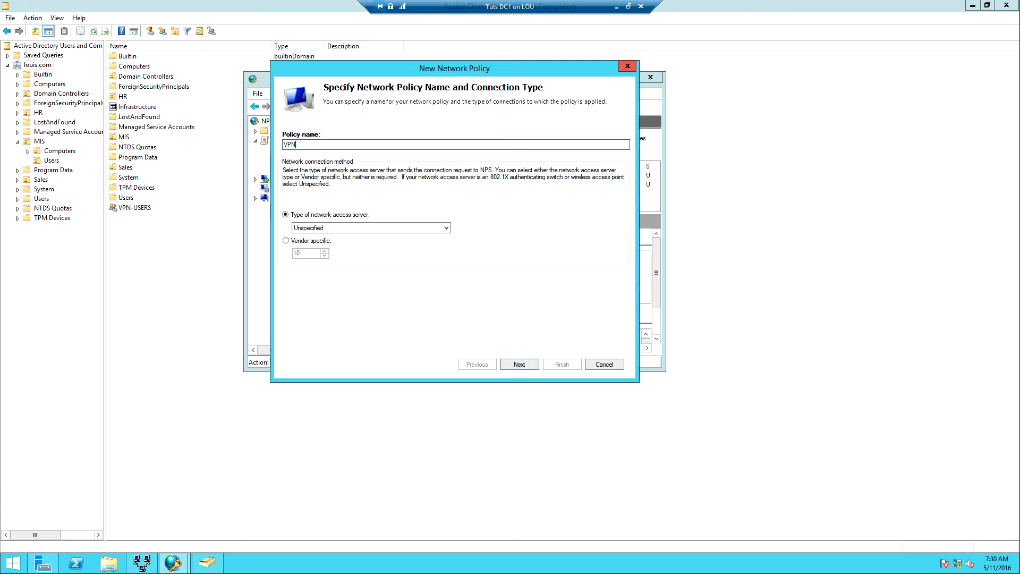
{"action": "type", "text": "-Connect"}
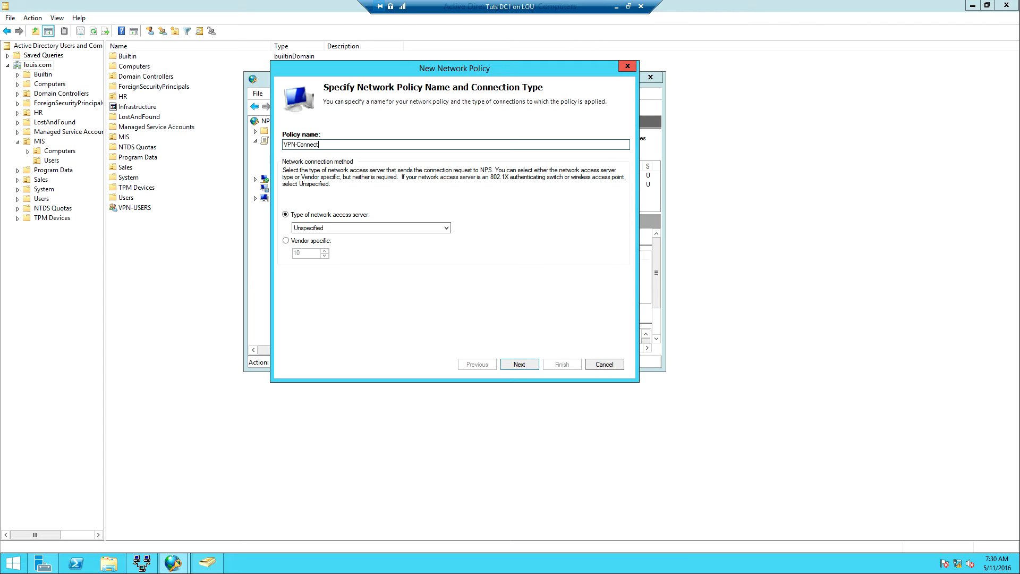
{"action": "type", "text": "ion"}
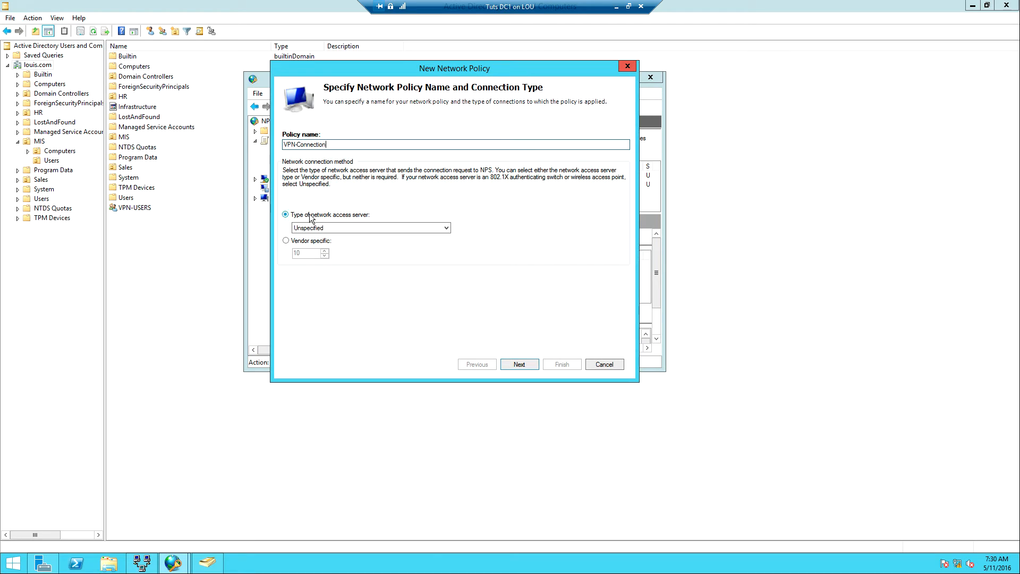
{"action": "mouse_move", "coordinate": [323, 215]}
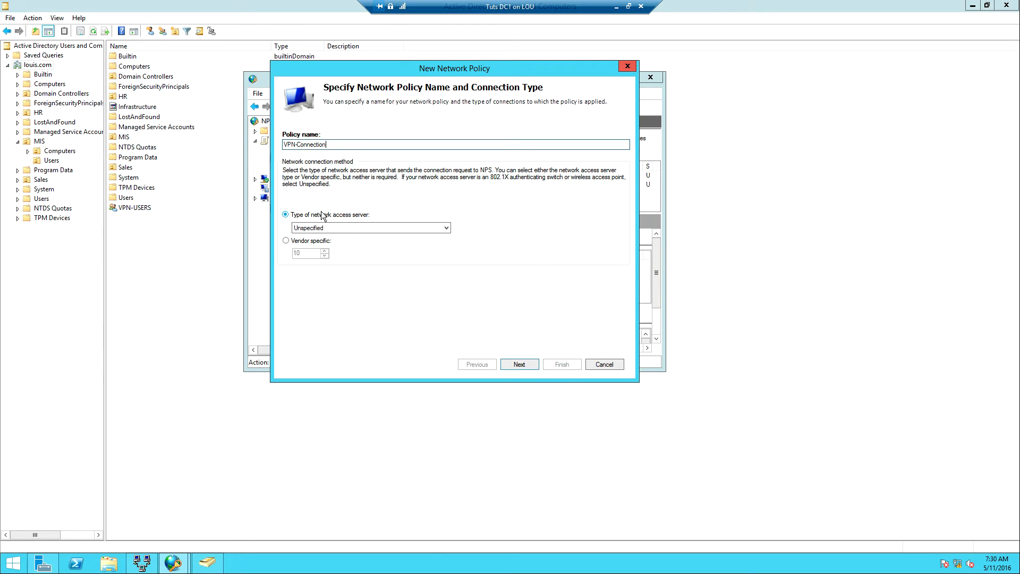
Step: Set the access server type to Remote Access Server (VPN-Dial up) and continue to conditions
{"action": "left_click", "coordinate": [445, 227]}
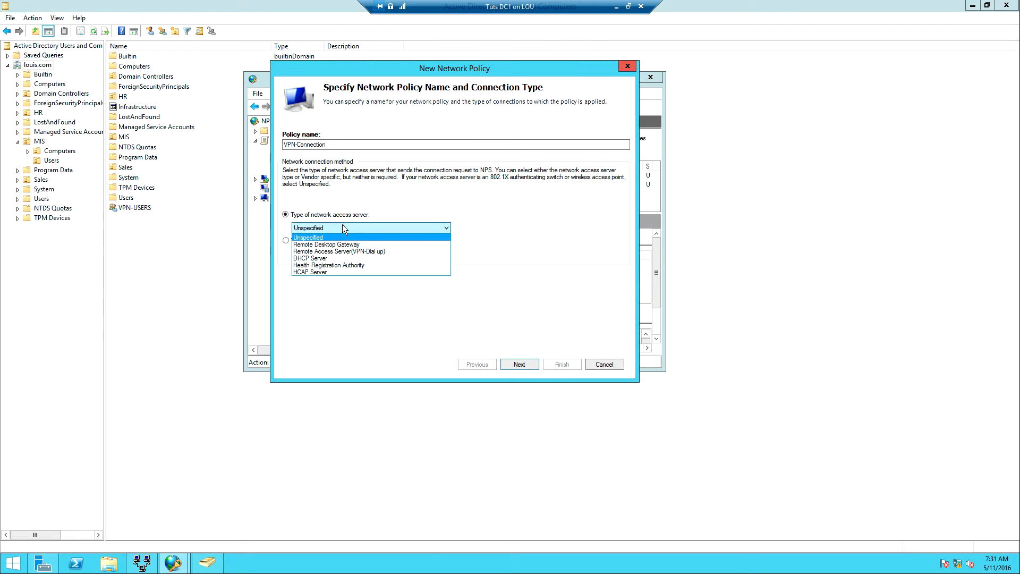
{"action": "mouse_move", "coordinate": [338, 251]}
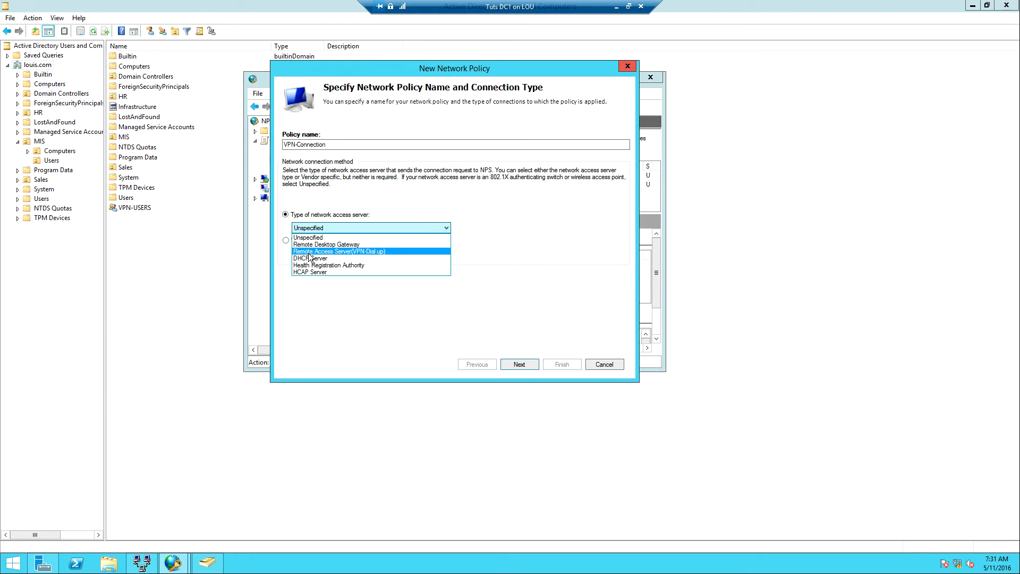
{"action": "mouse_move", "coordinate": [362, 257]}
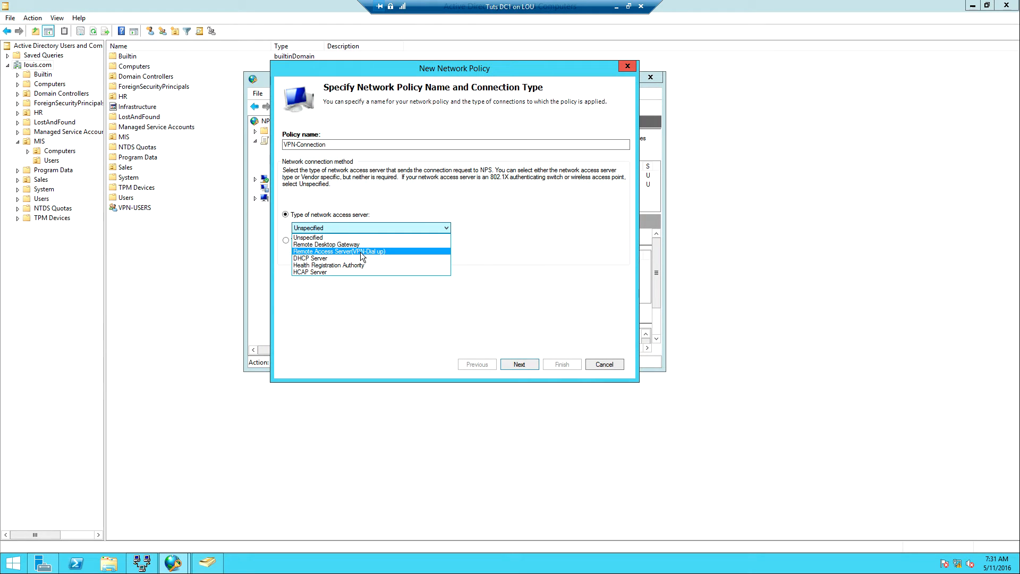
{"action": "left_click", "coordinate": [338, 251]}
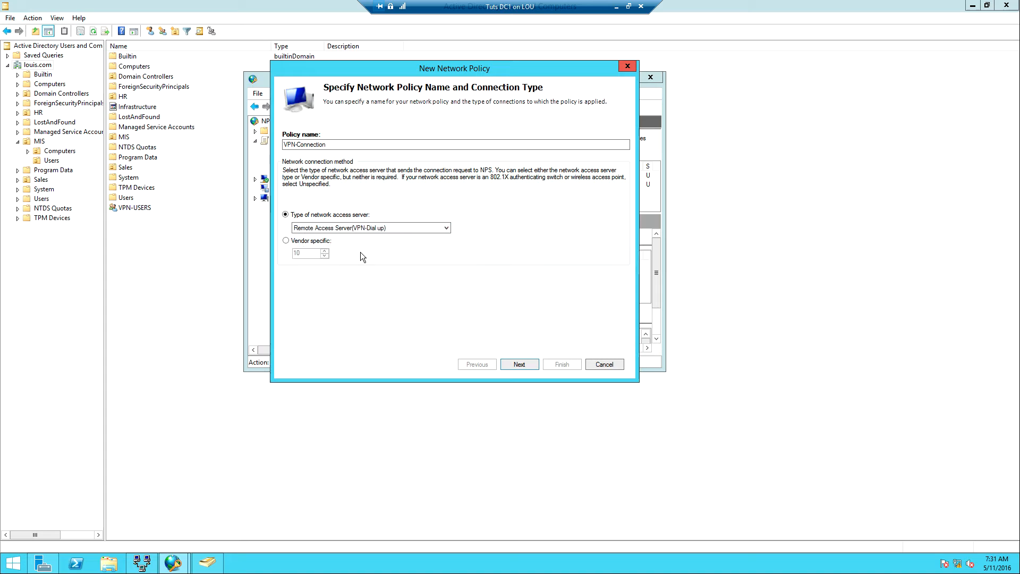
{"action": "left_click", "coordinate": [519, 363]}
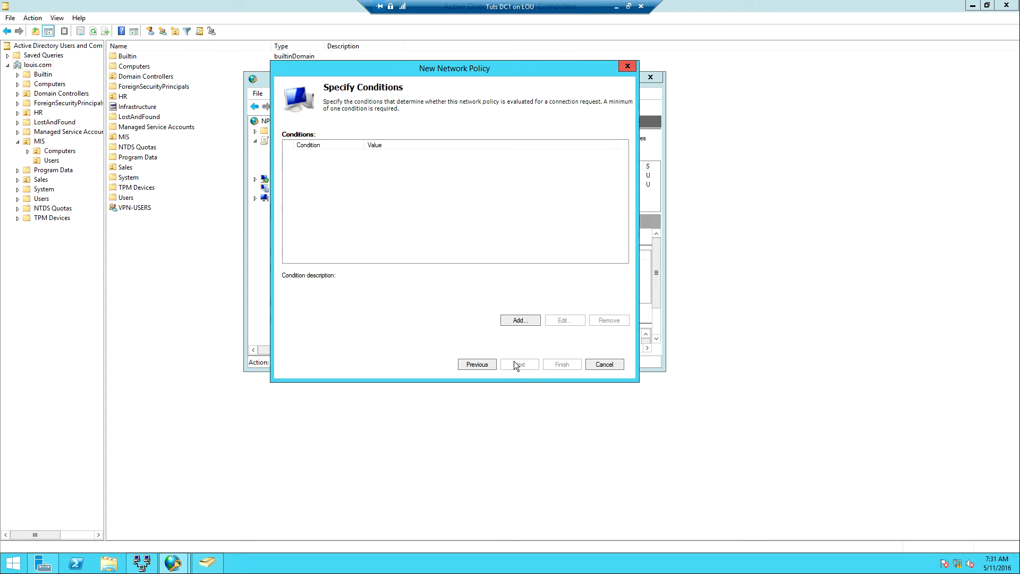
{"action": "mouse_move", "coordinate": [388, 117]}
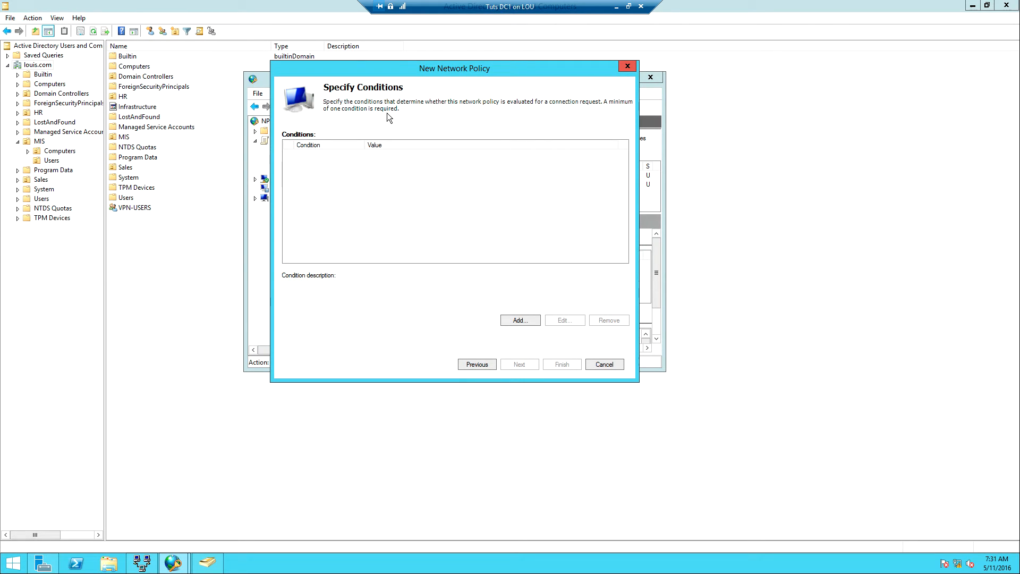
{"action": "mouse_move", "coordinate": [436, 215]}
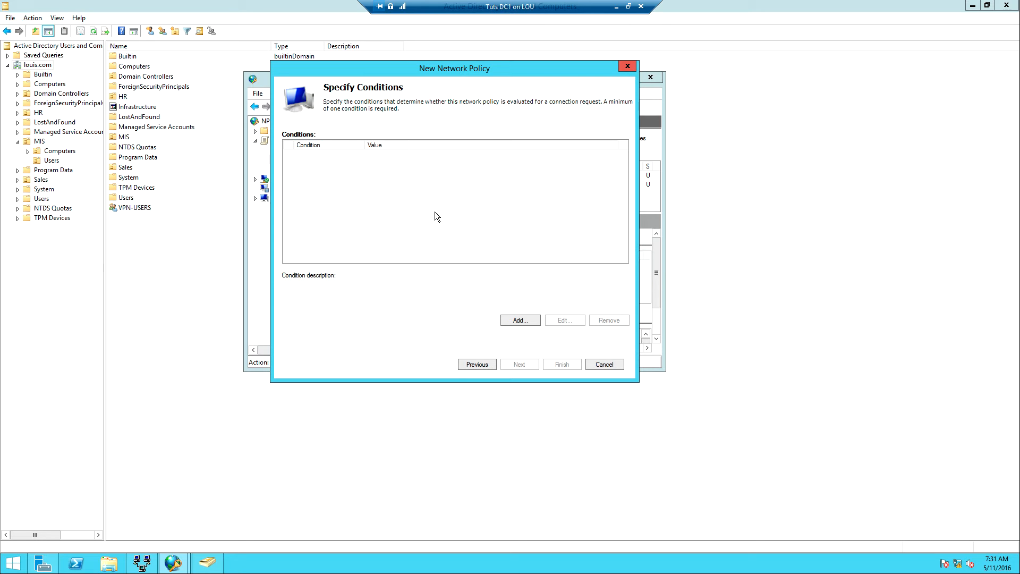
Step: Add a User Groups condition to the VPN-Connection policy
{"action": "left_click", "coordinate": [519, 320]}
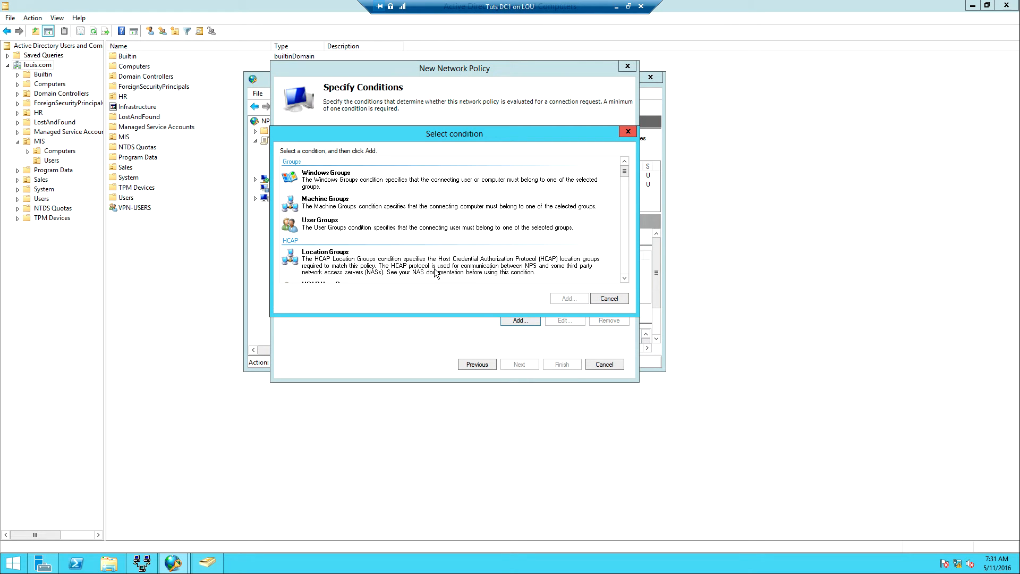
{"action": "mouse_move", "coordinate": [344, 181]}
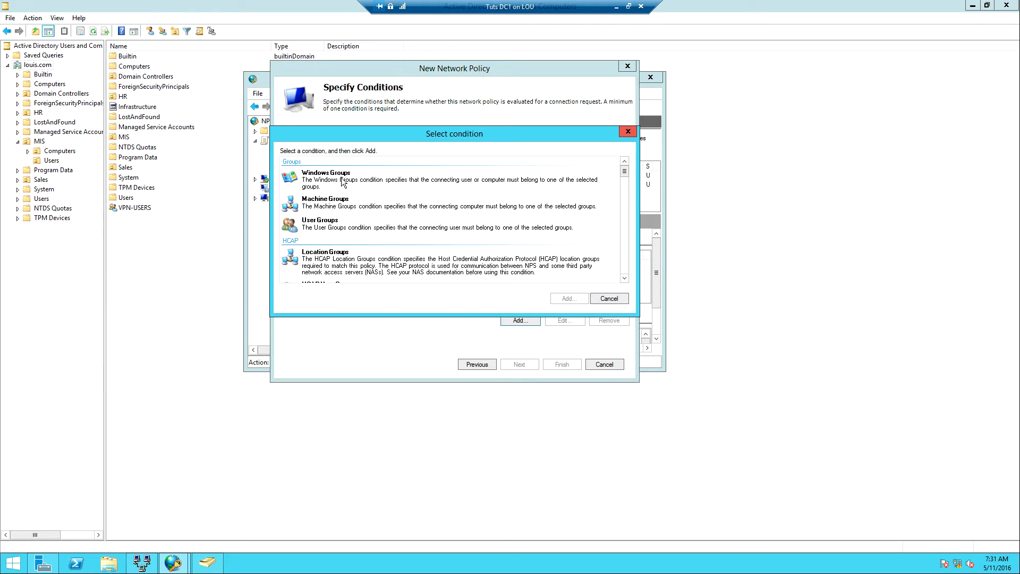
{"action": "left_click", "coordinate": [338, 202]}
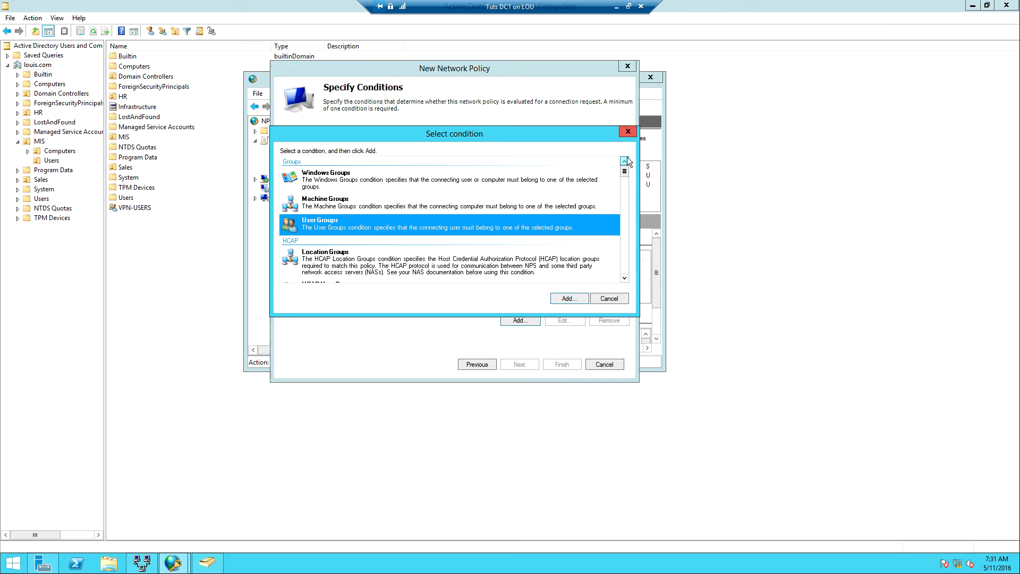
{"action": "scroll", "scroll_direction": "down", "scroll_amount": 3}
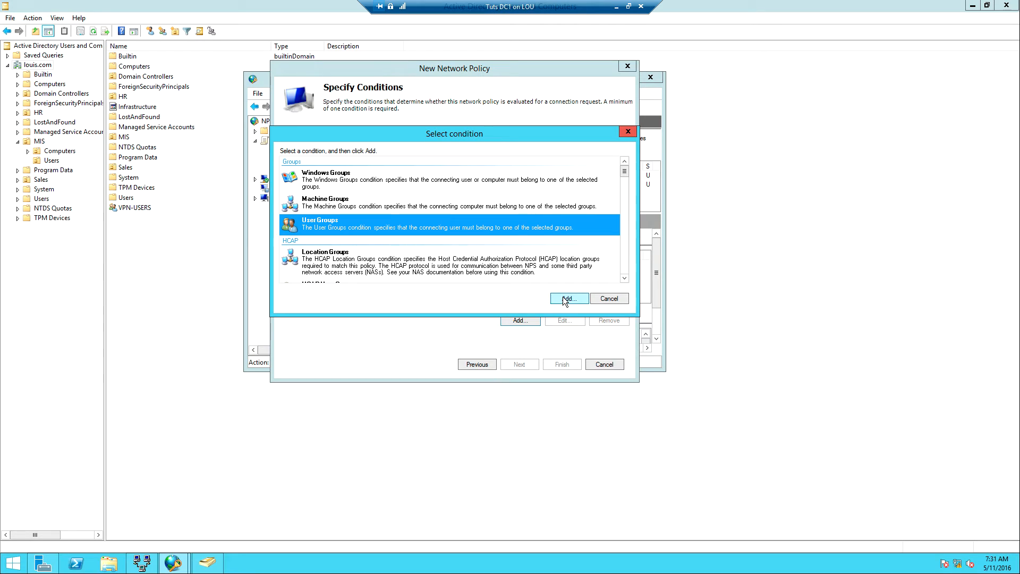
{"action": "left_click", "coordinate": [567, 297]}
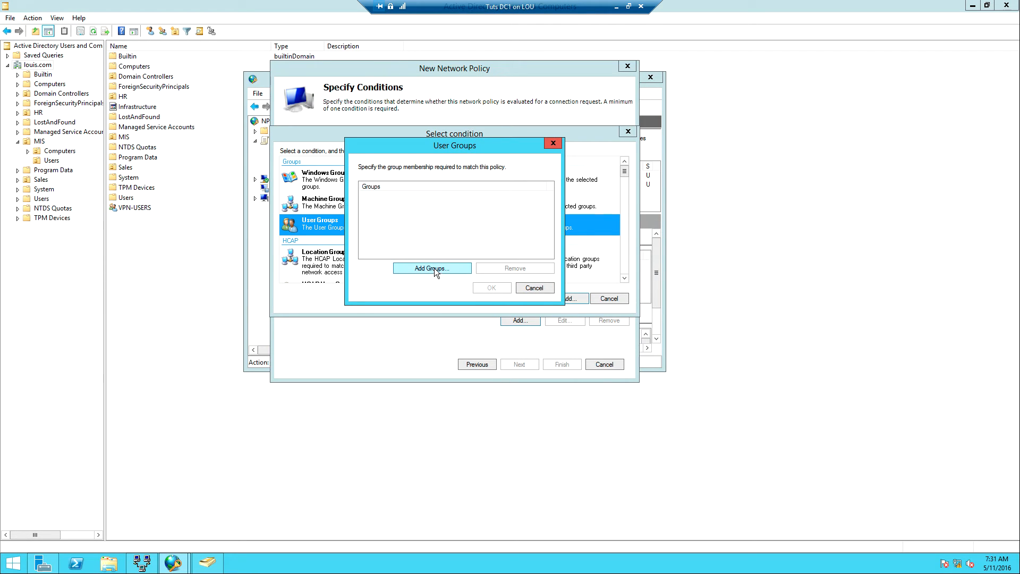
Step: Require membership in LOUIS\VPN-USERS and continue to the access permission step
{"action": "left_click", "coordinate": [431, 268]}
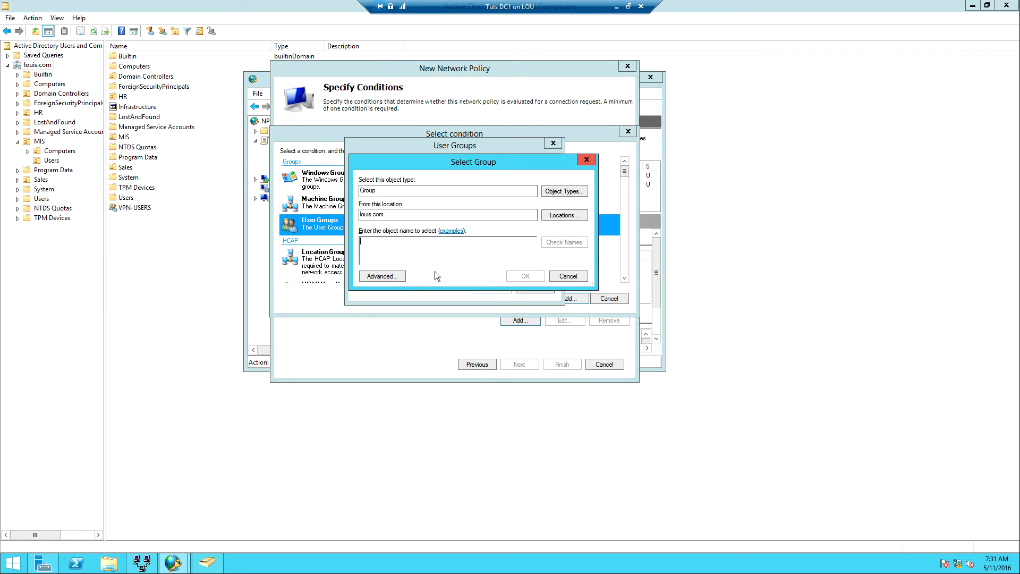
{"action": "type", "text": "VPN-USERS"}
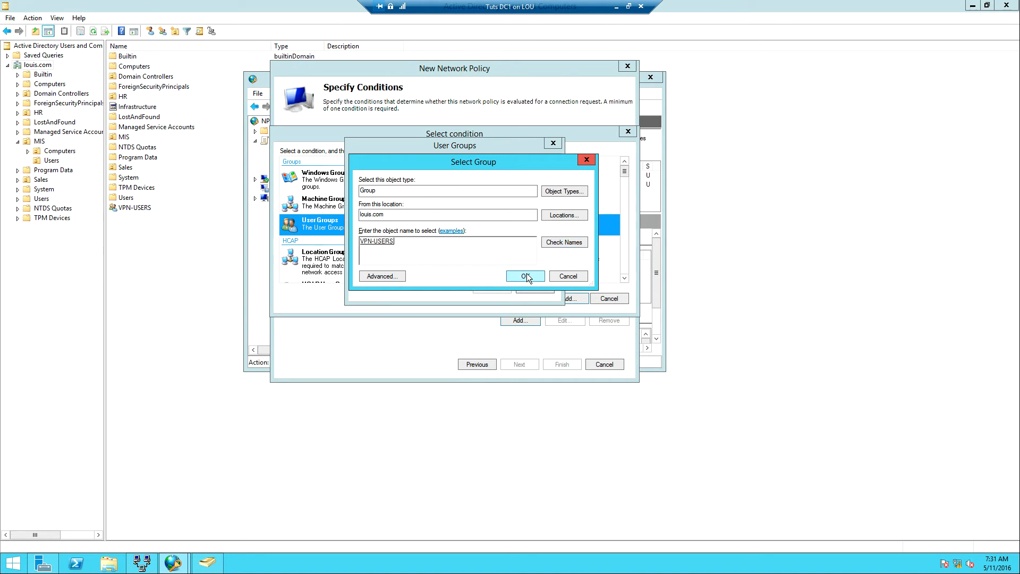
{"action": "left_click", "coordinate": [525, 277]}
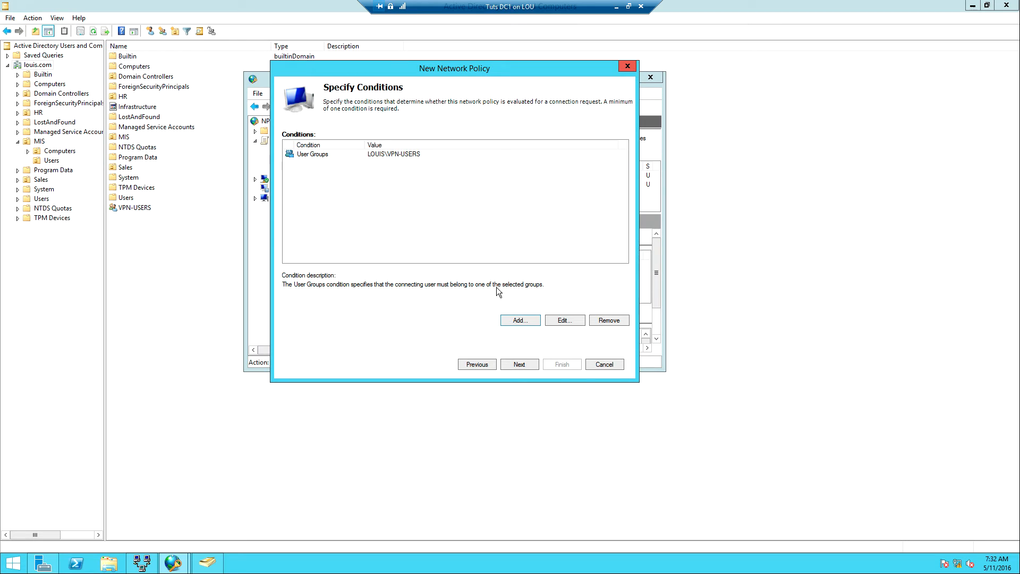
{"action": "left_click", "coordinate": [518, 363]}
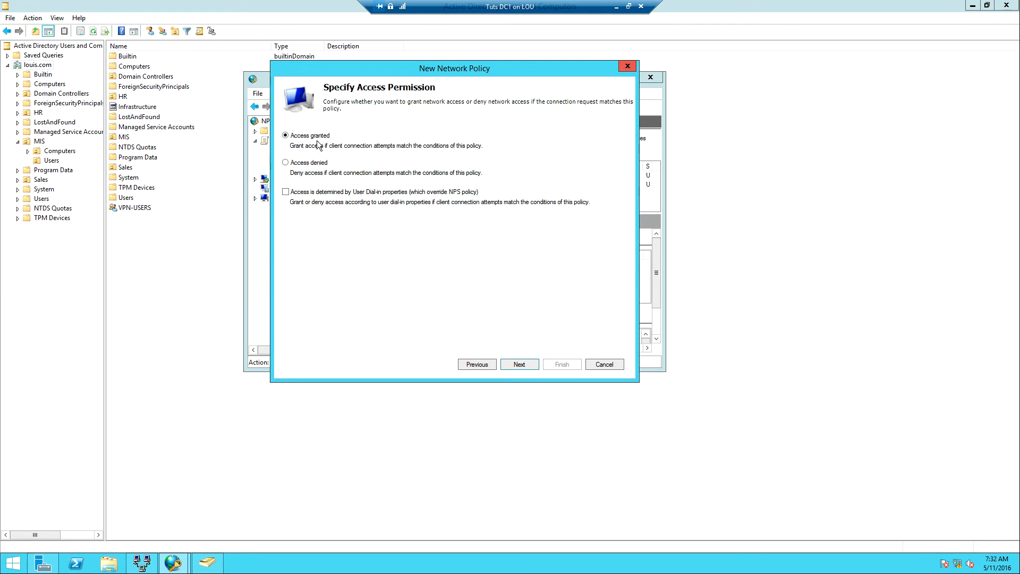
{"action": "mouse_move", "coordinate": [319, 148]}
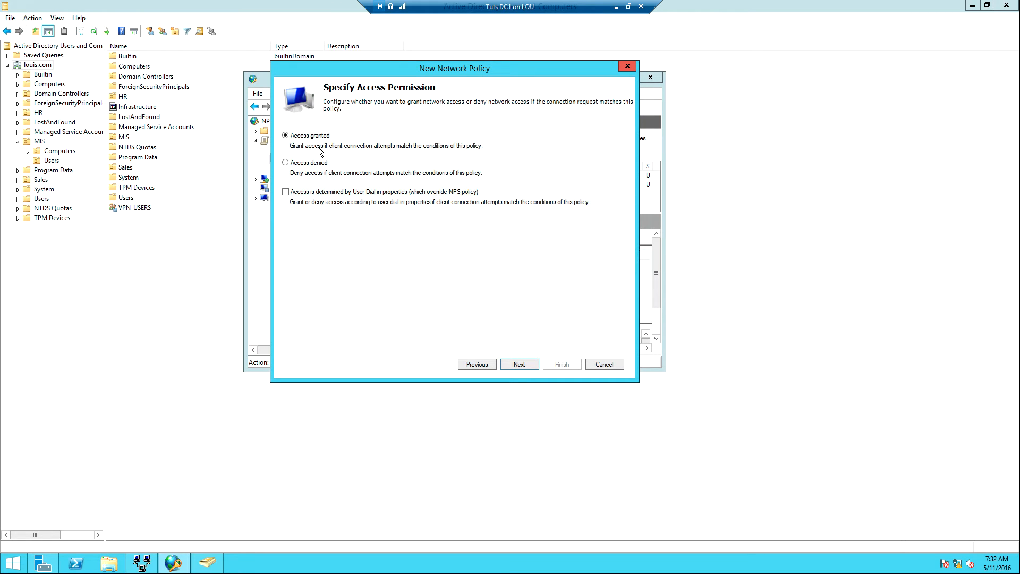
{"action": "mouse_move", "coordinate": [285, 192]}
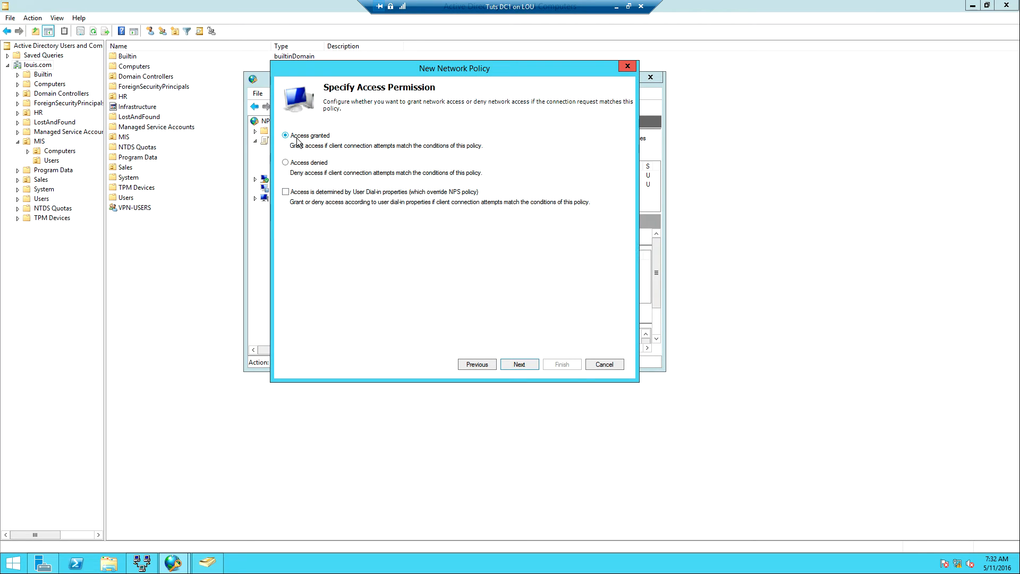
{"action": "mouse_move", "coordinate": [519, 363]}
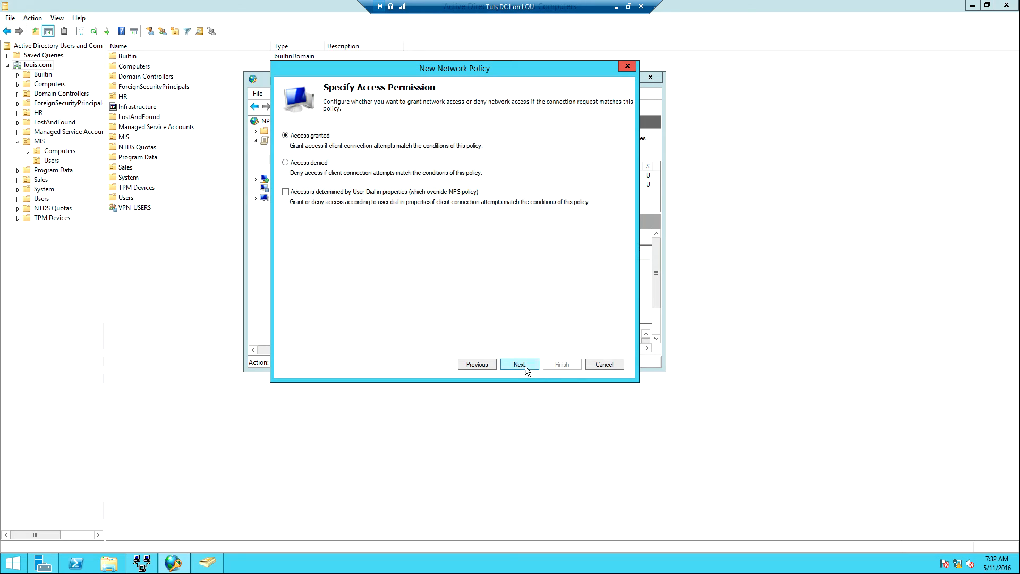
Step: Keep access granted and default MS-CHAP-v2/MS-CHAP methods, reaching the constraints step
{"action": "left_click", "coordinate": [519, 363]}
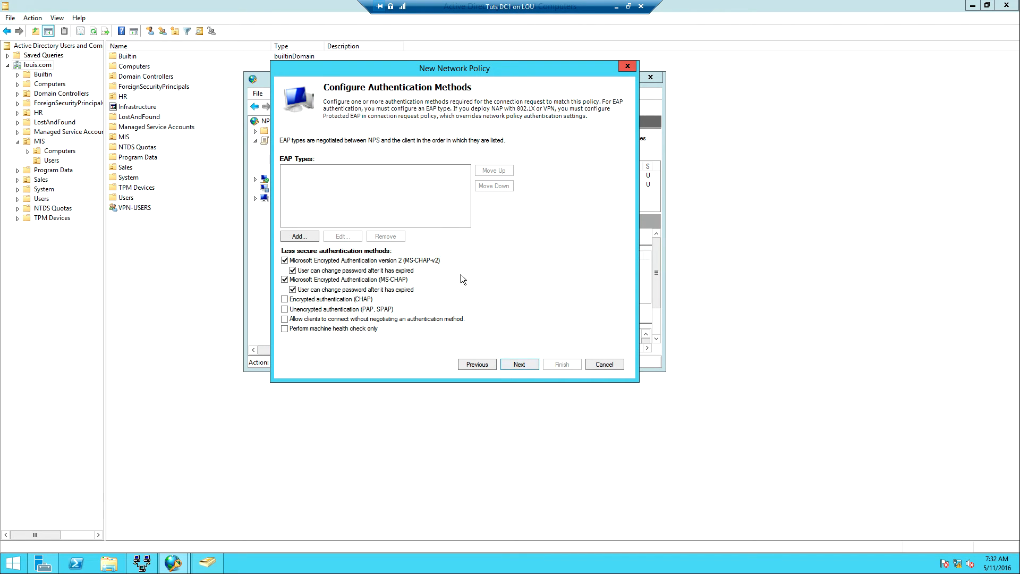
{"action": "mouse_move", "coordinate": [316, 245]}
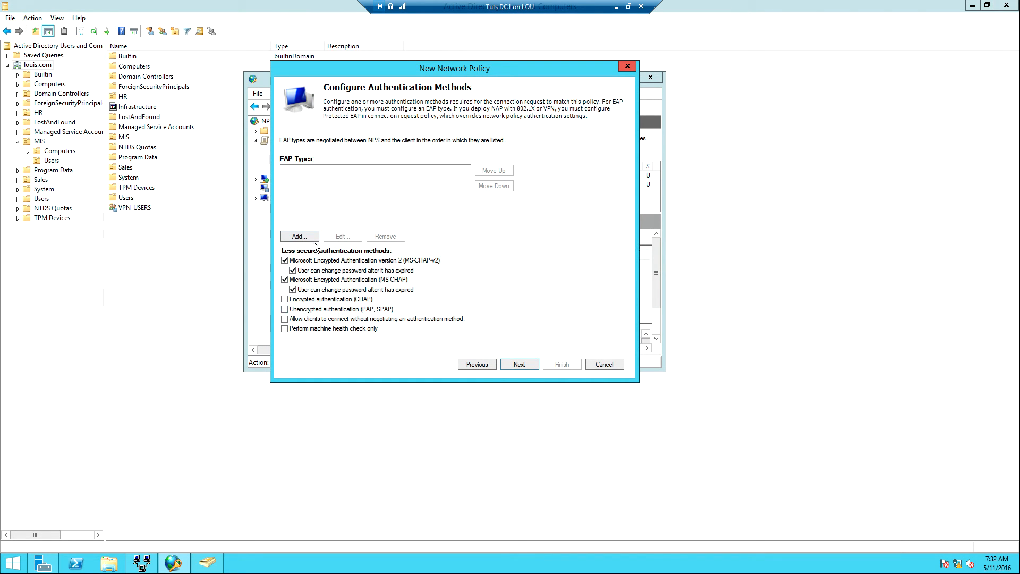
{"action": "mouse_move", "coordinate": [447, 263]}
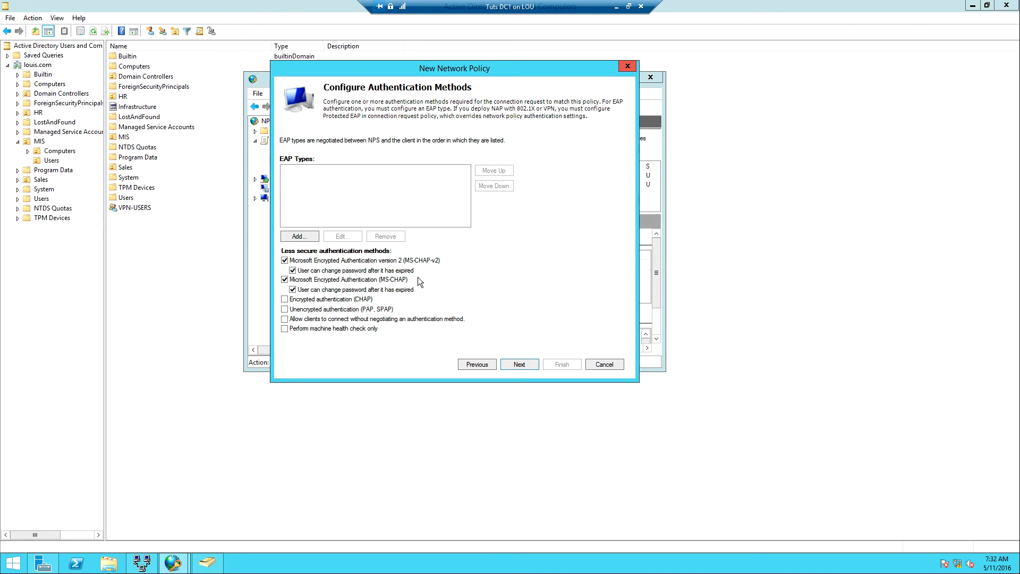
{"action": "left_click", "coordinate": [519, 363]}
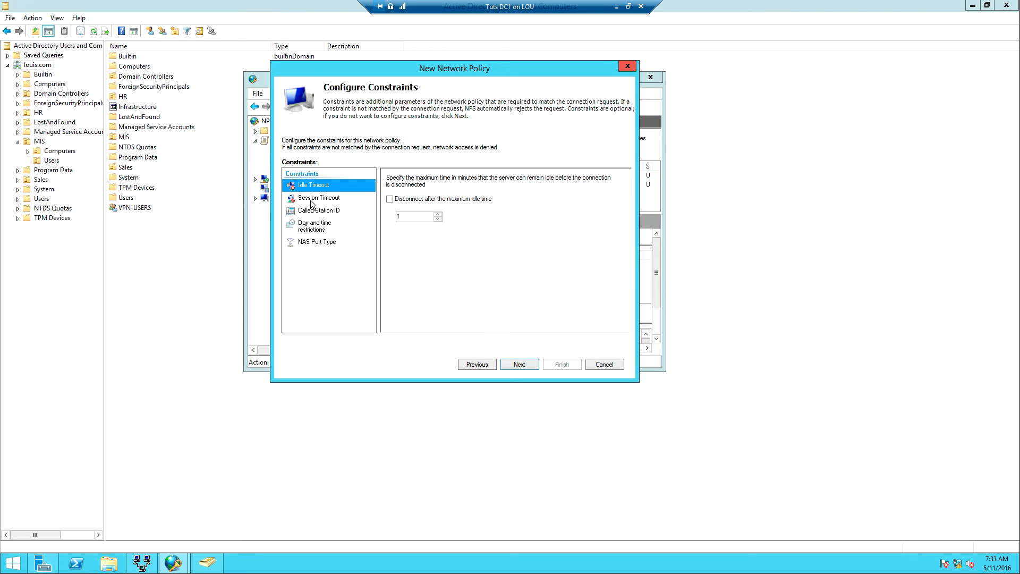
Step: Advance past the timeout constraints to the Day and time restrictions option, leaving it unchecked
{"action": "left_click", "coordinate": [317, 197]}
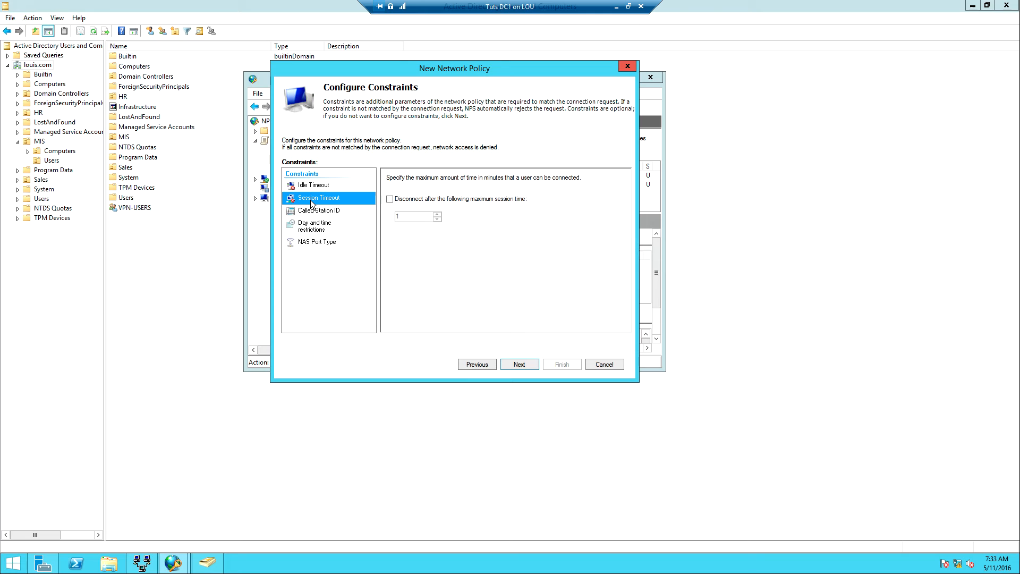
{"action": "mouse_move", "coordinate": [305, 226]}
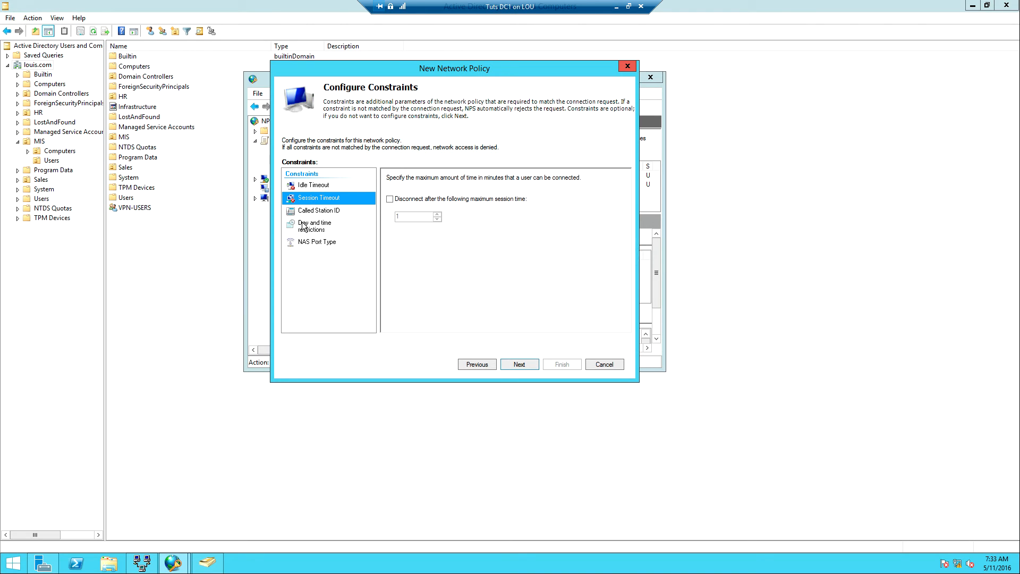
{"action": "left_click", "coordinate": [316, 225]}
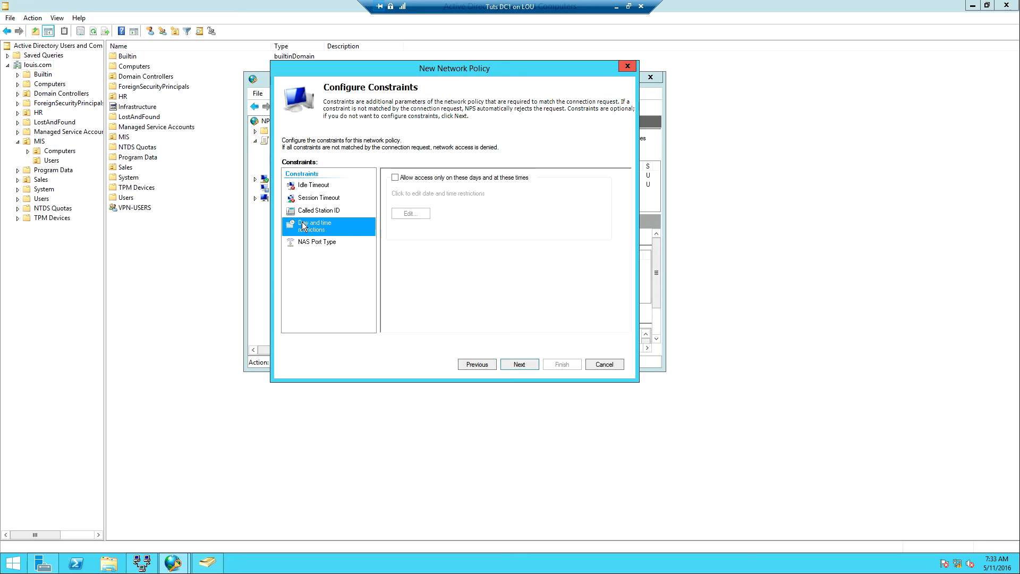
{"action": "mouse_move", "coordinate": [388, 288]}
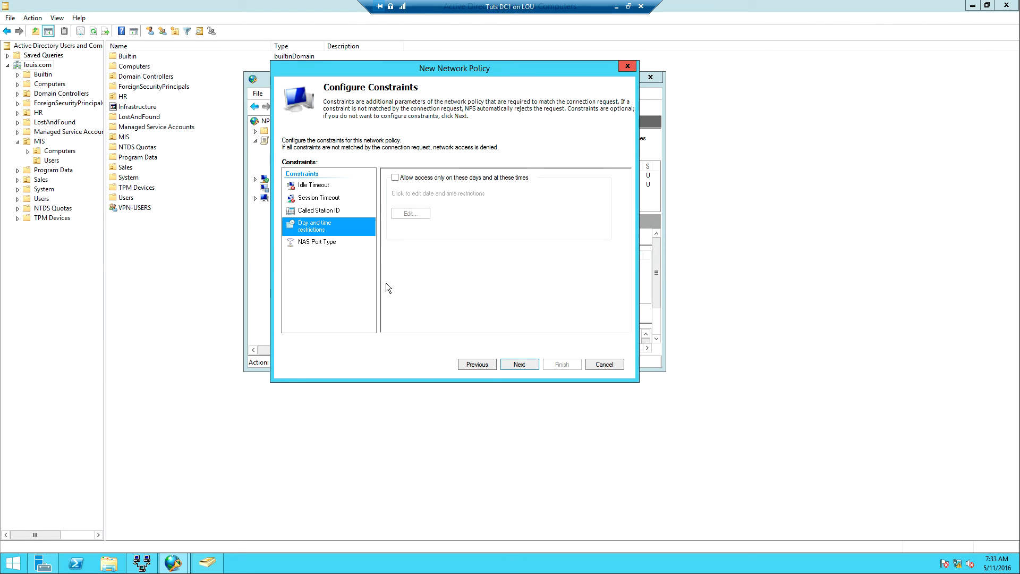
Step: Keep the default Framed PPP RADIUS settings and reach the VPN-Connection completion summary
{"action": "left_click", "coordinate": [520, 364]}
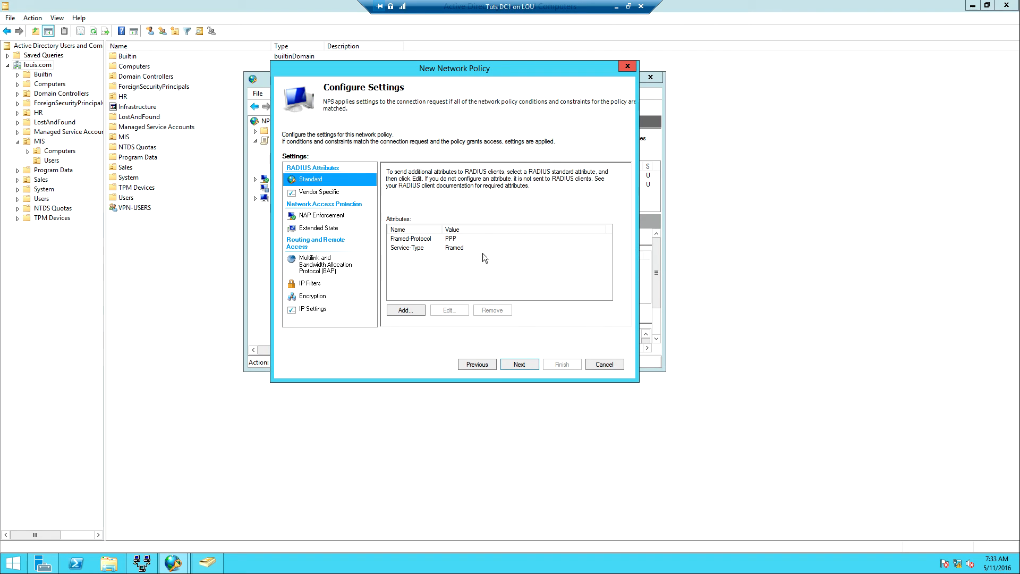
{"action": "mouse_move", "coordinate": [487, 224]}
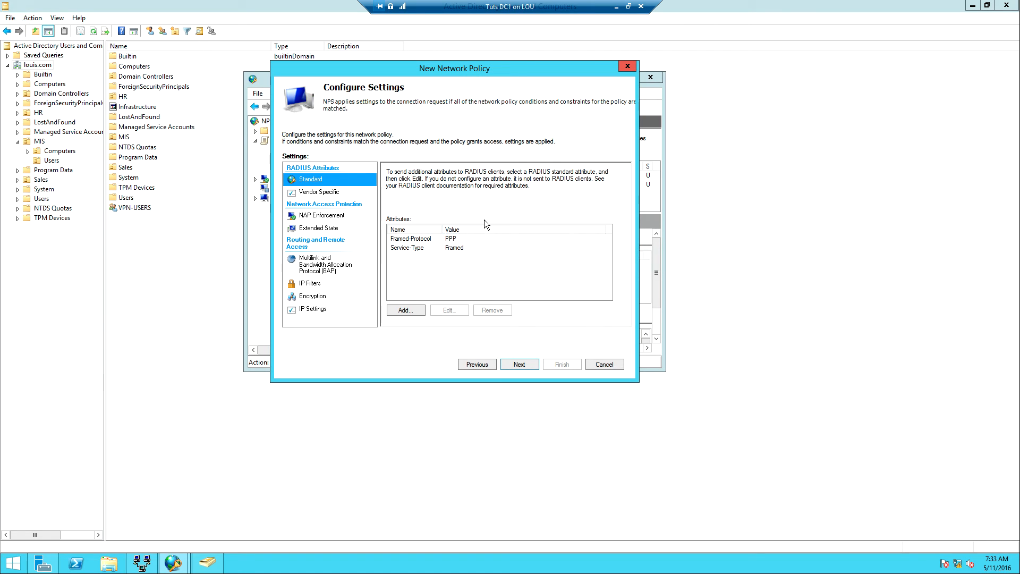
{"action": "mouse_move", "coordinate": [492, 222]}
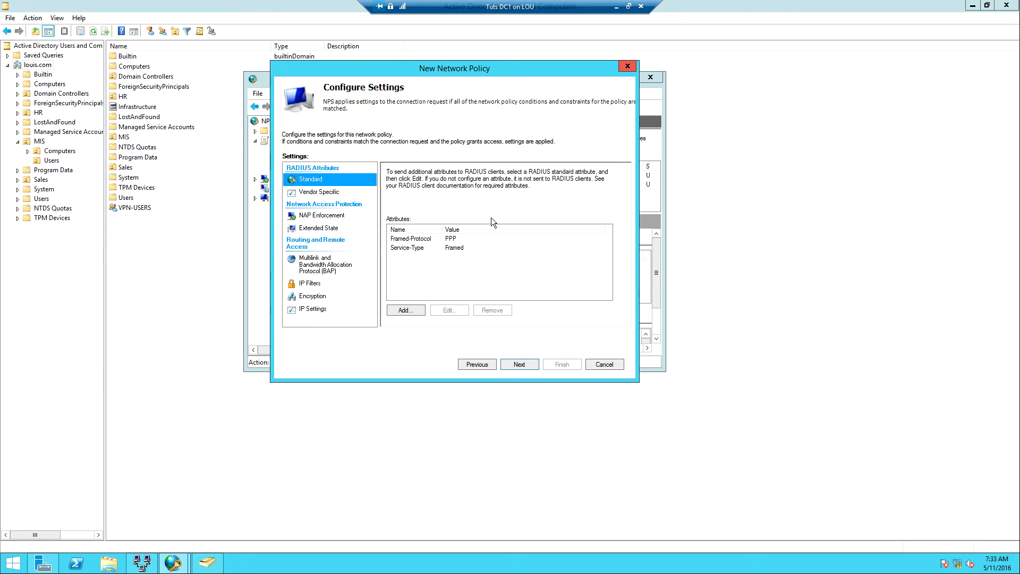
{"action": "mouse_move", "coordinate": [462, 259]}
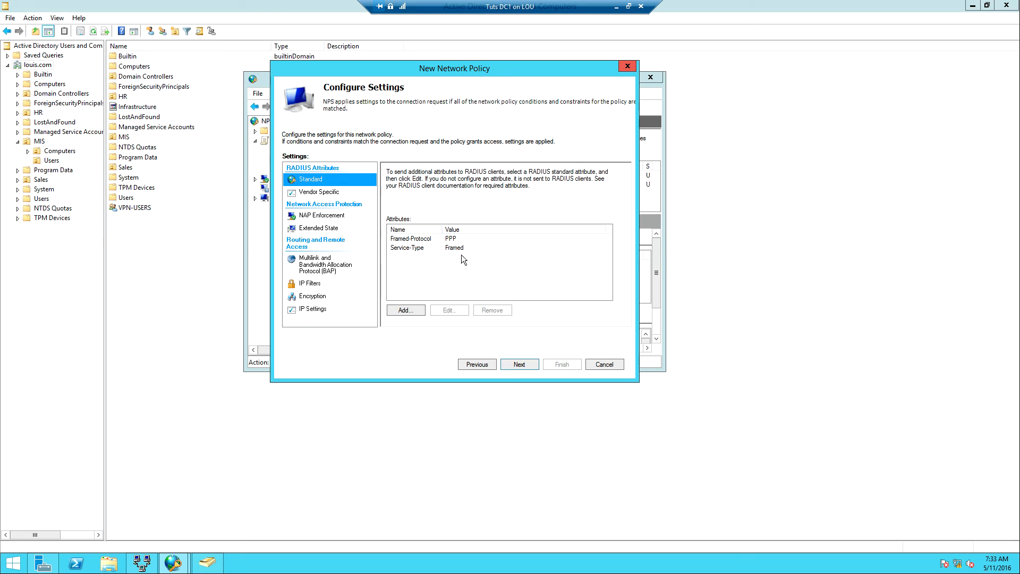
{"action": "mouse_move", "coordinate": [520, 364]}
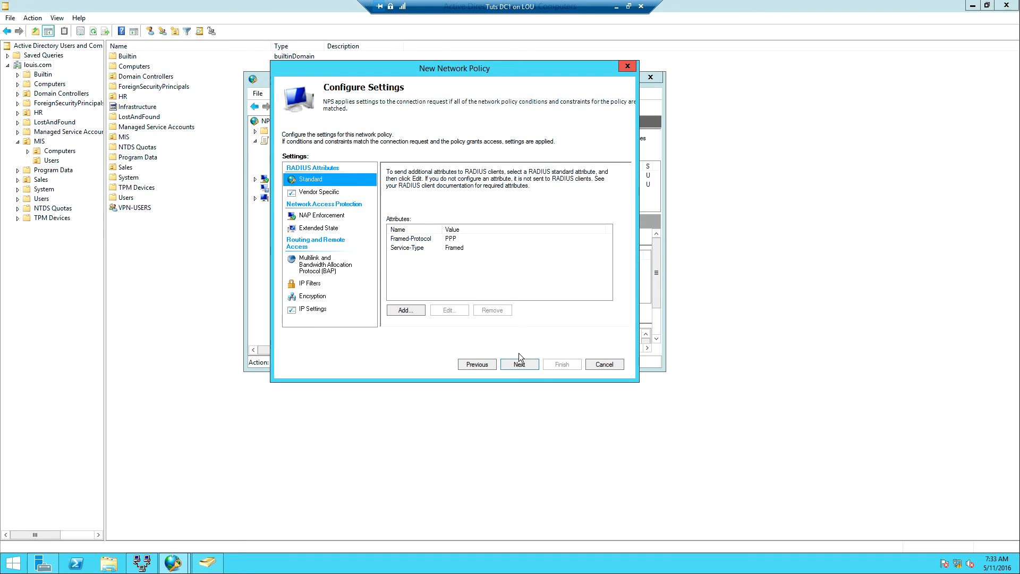
{"action": "left_click", "coordinate": [518, 363]}
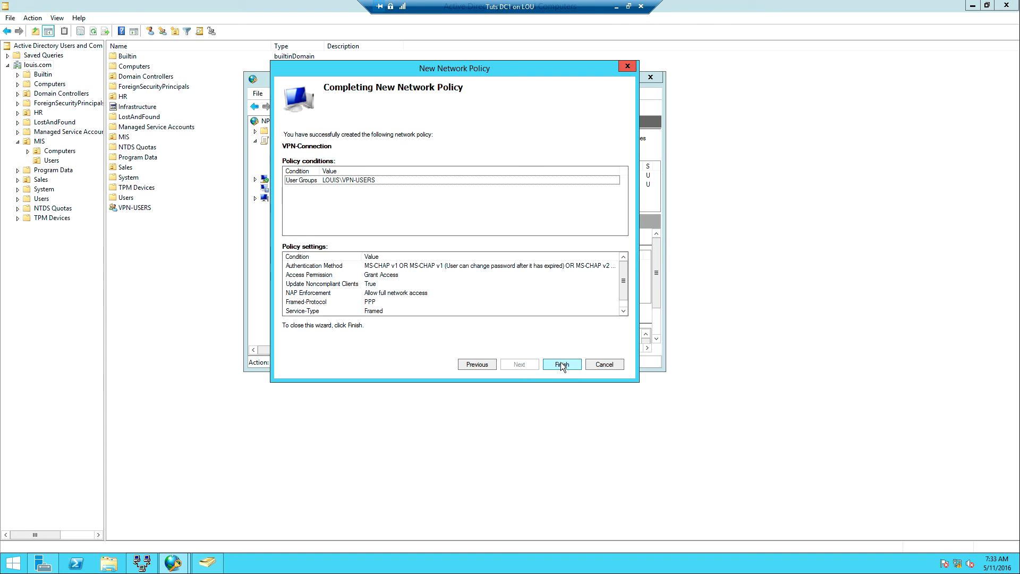
Step: Finish the VPN-Connection policy for LOUIS\VPN-USERS and view its conditions at processing order 3
{"action": "left_click", "coordinate": [561, 363]}
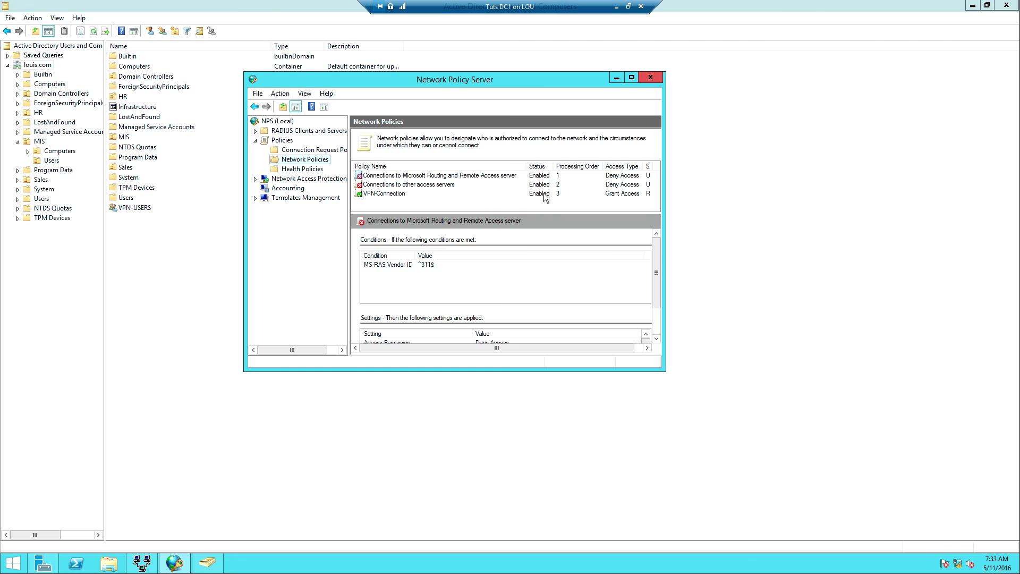
{"action": "left_click", "coordinate": [383, 193]}
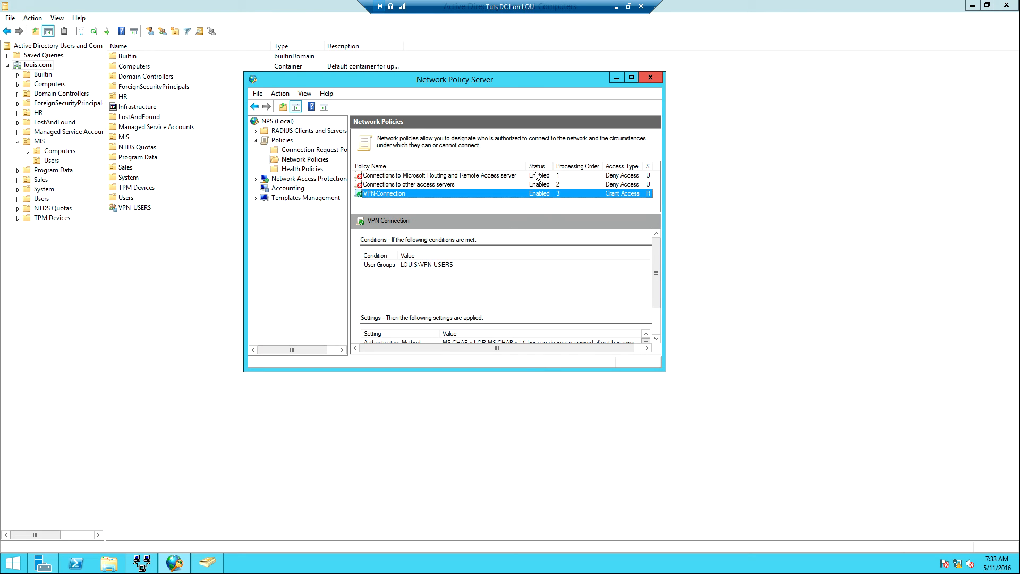
{"action": "mouse_move", "coordinate": [537, 197]}
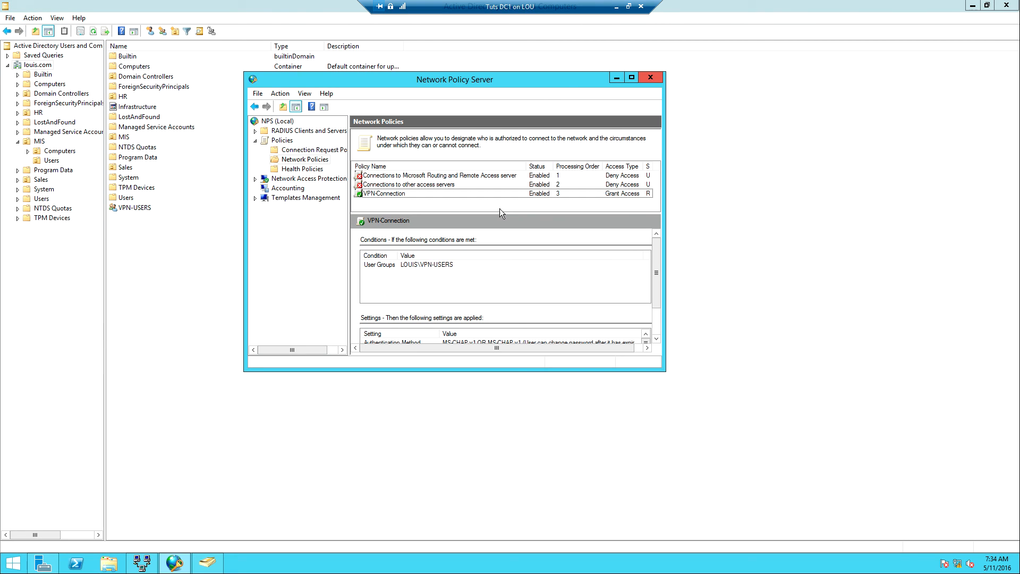
{"action": "mouse_move", "coordinate": [372, 203]}
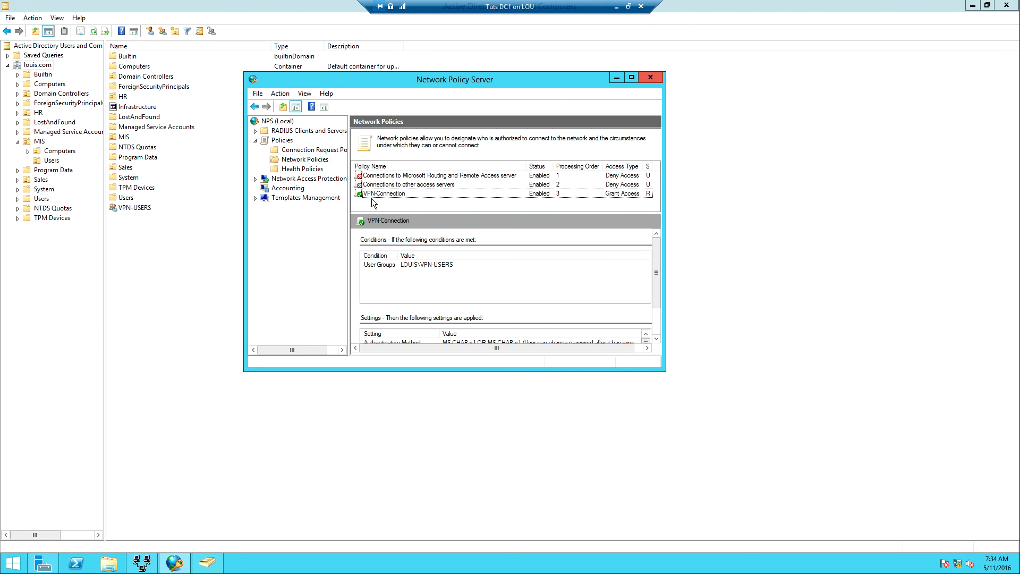
{"action": "mouse_move", "coordinate": [562, 200]}
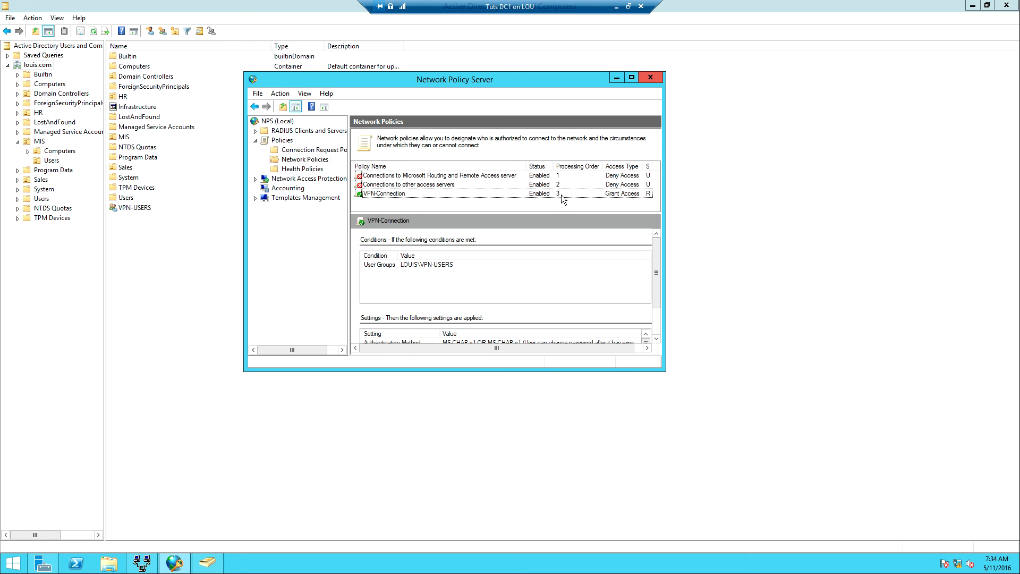
{"action": "mouse_move", "coordinate": [404, 196]}
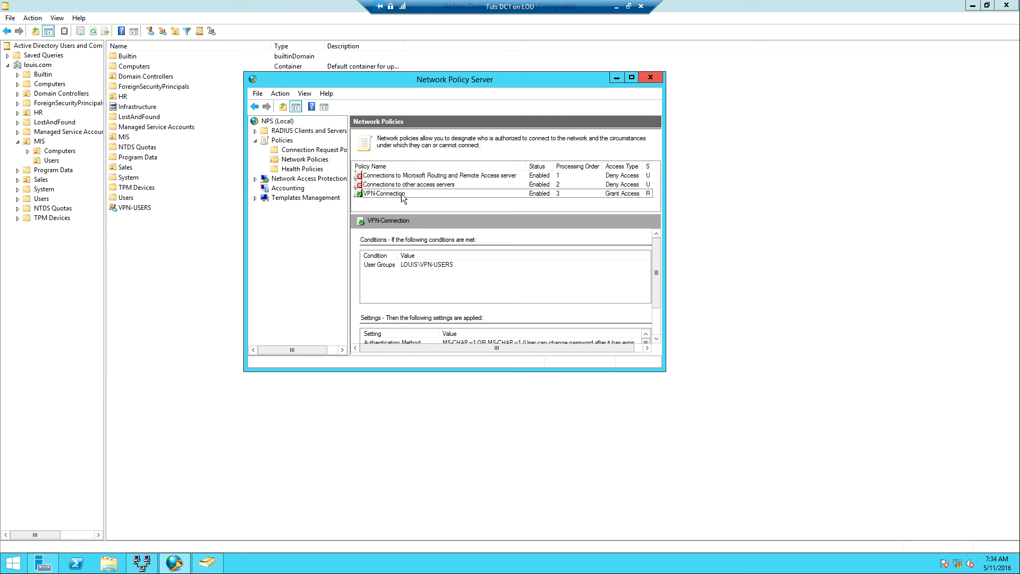
{"action": "mouse_move", "coordinate": [480, 202]}
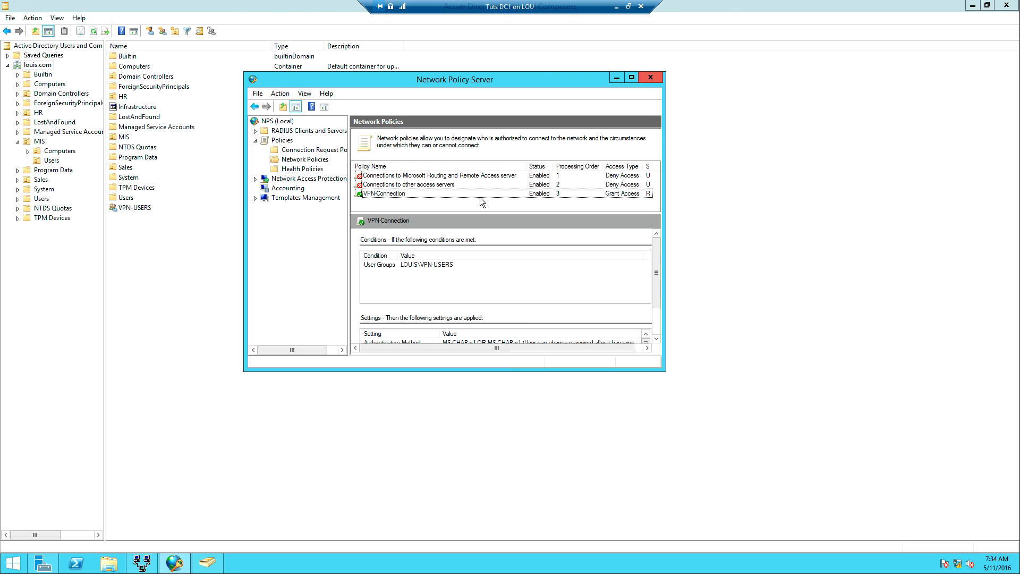
{"action": "mouse_move", "coordinate": [441, 184]}
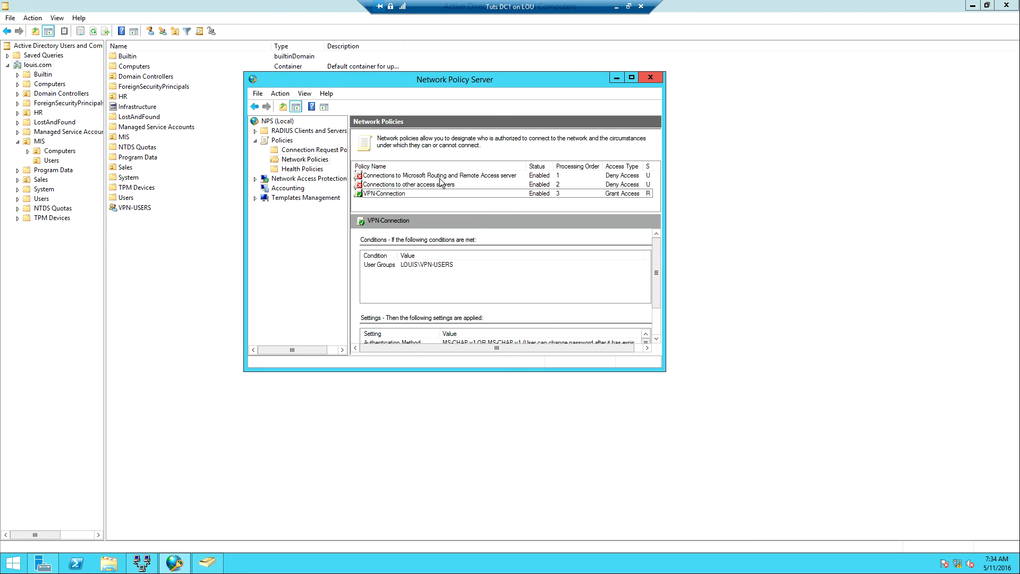
{"action": "mouse_move", "coordinate": [445, 199]}
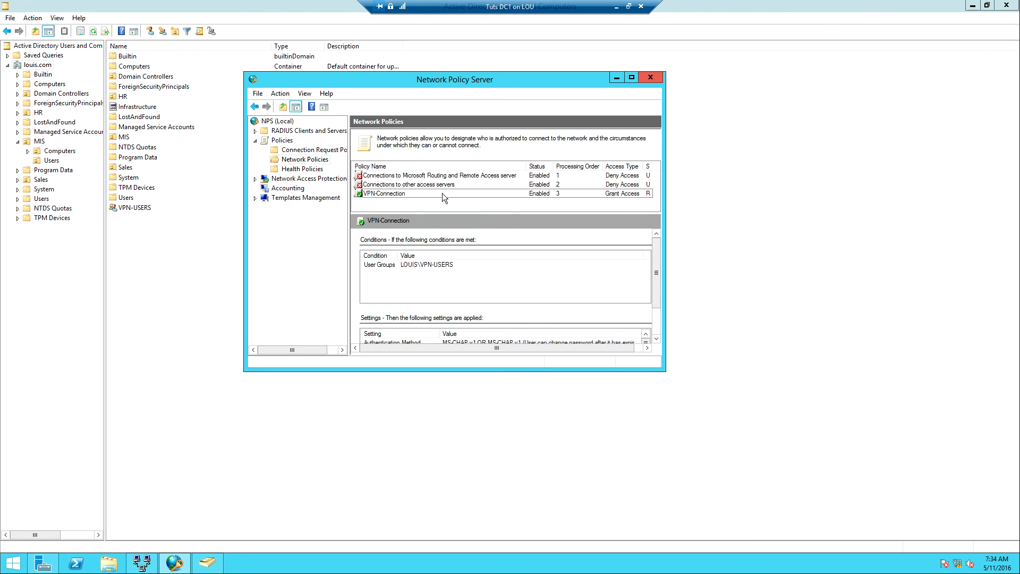
Step: Move VPN-Connection up to processing order 1, ahead of the two deny-access policies
{"action": "right_click", "coordinate": [384, 193]}
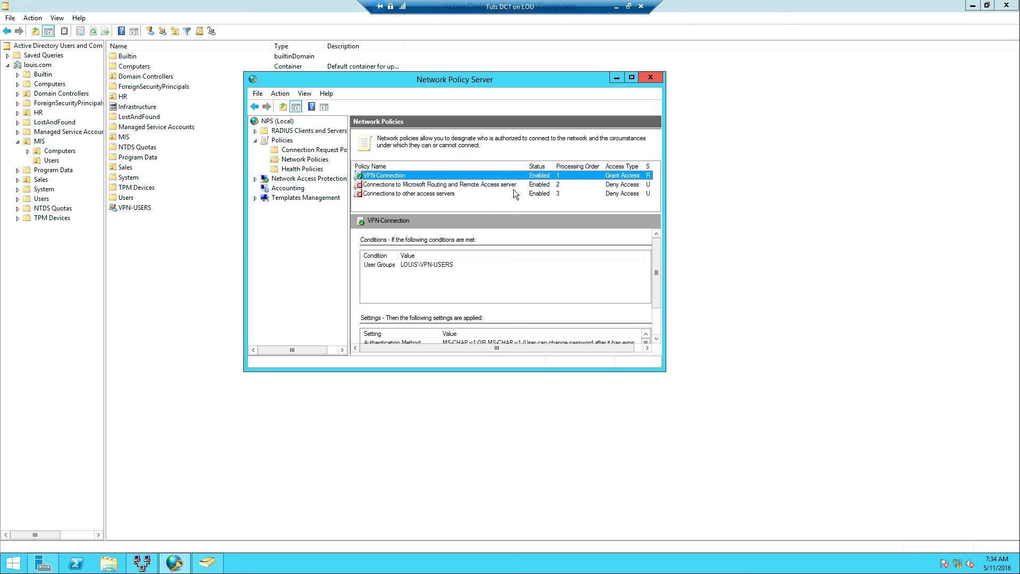
{"action": "mouse_move", "coordinate": [483, 184]}
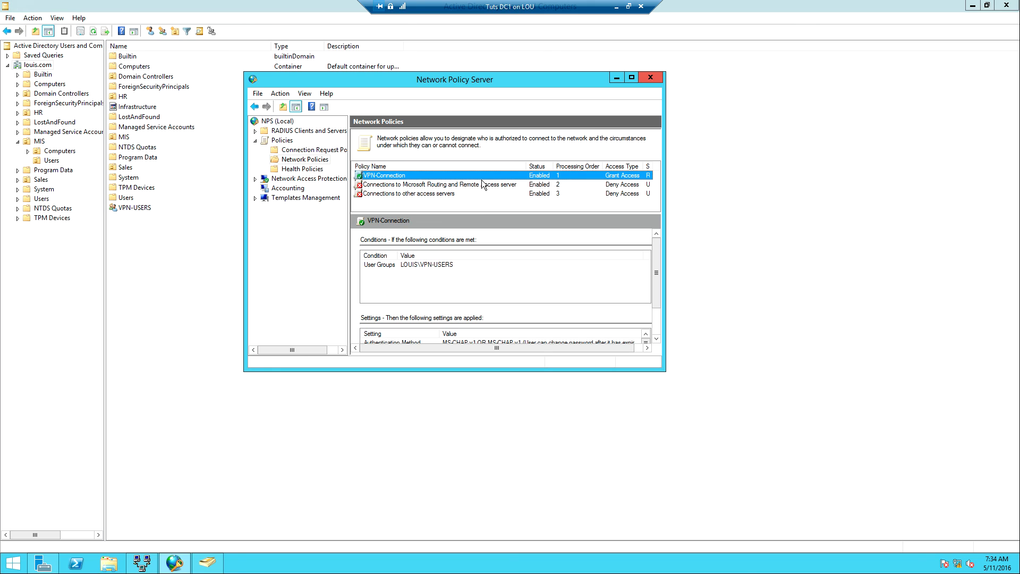
{"action": "mouse_move", "coordinate": [400, 177]}
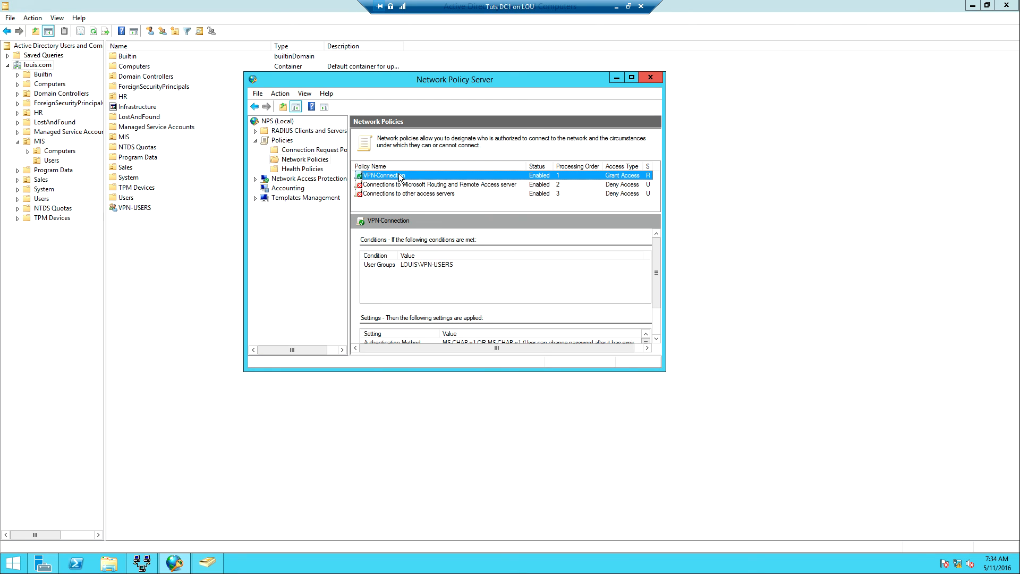
{"action": "double_click", "coordinate": [380, 176]}
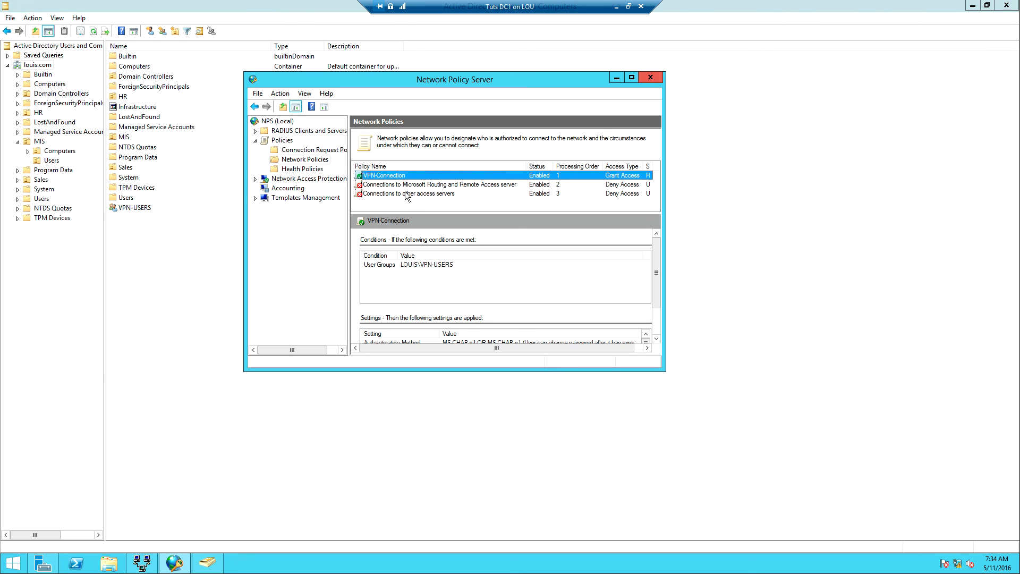
{"action": "left_click", "coordinate": [436, 184]}
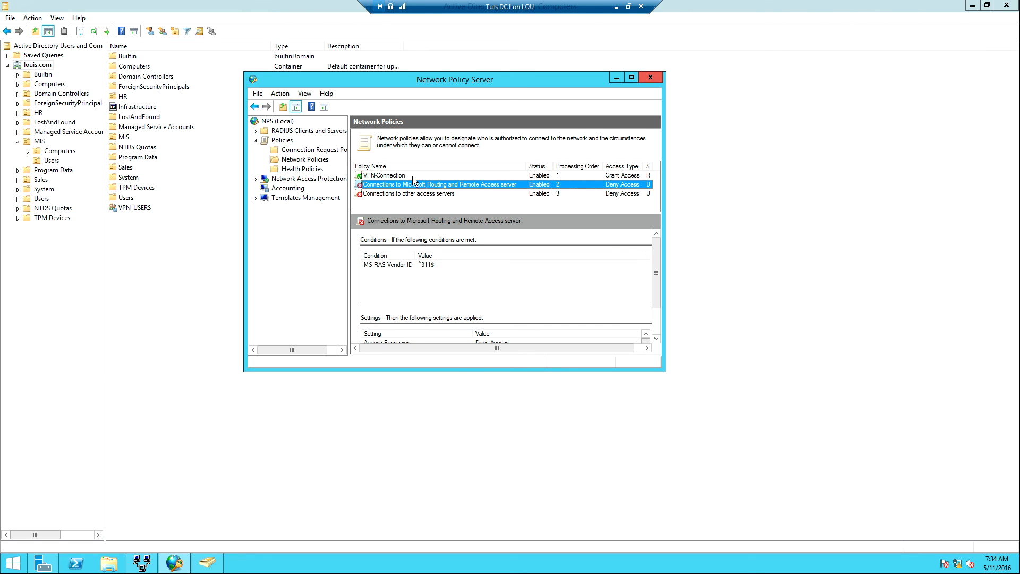
{"action": "mouse_move", "coordinate": [389, 180]}
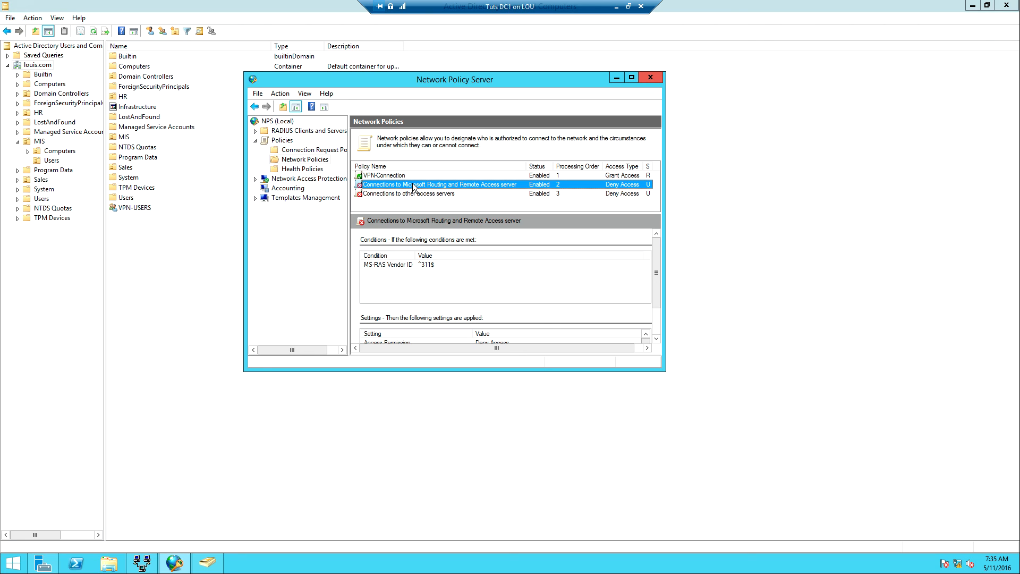
{"action": "mouse_move", "coordinate": [499, 44]}
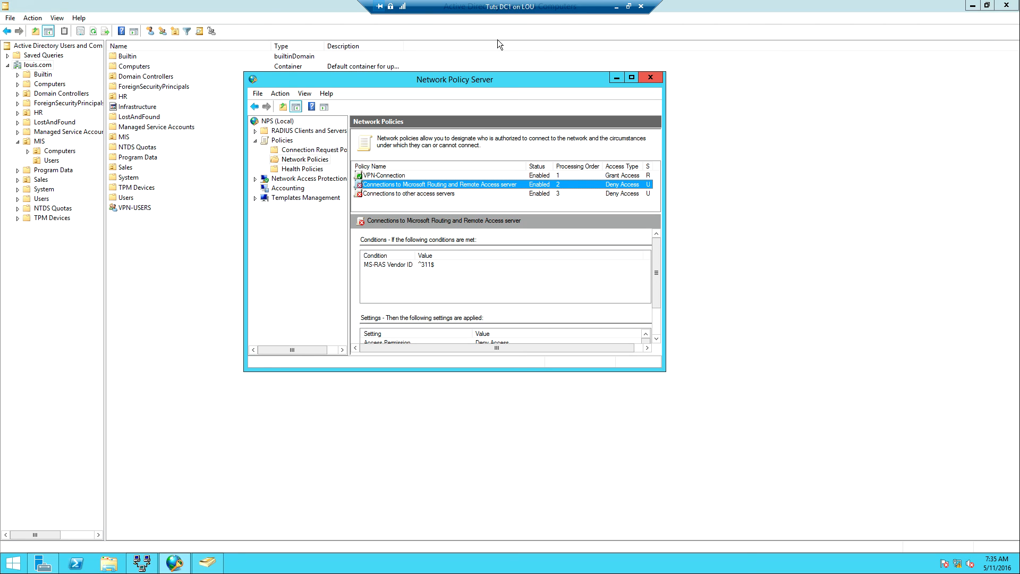